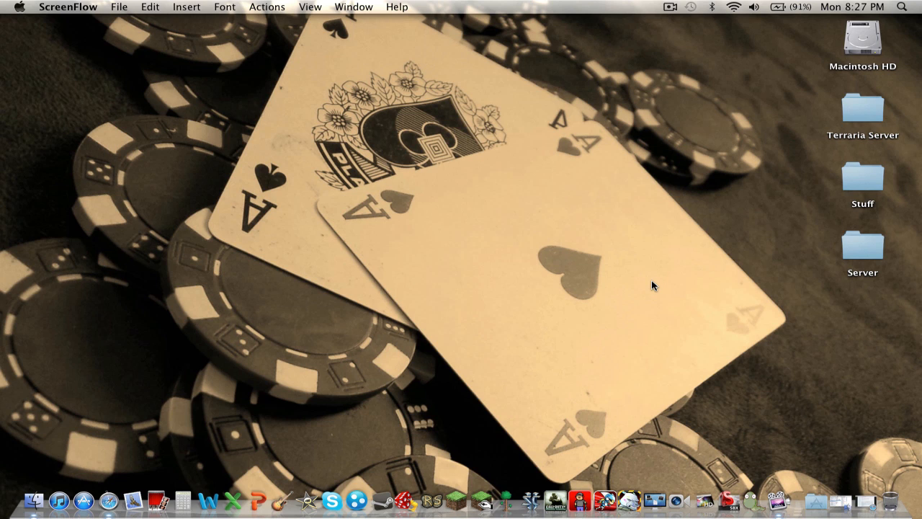
pyautogui.moveTo(915, 459)
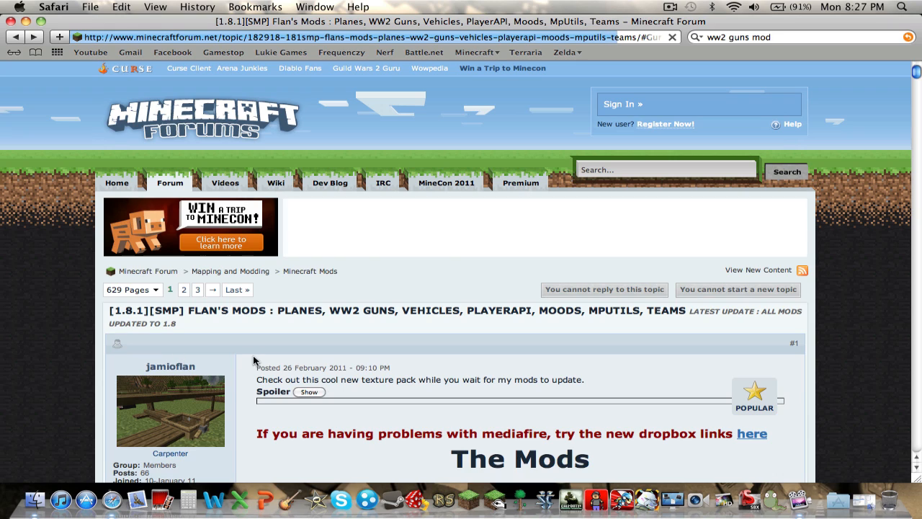
# Scroll the Flan's Mods WW2 Guns thread down to its Installation section.
pyautogui.scroll(-3)
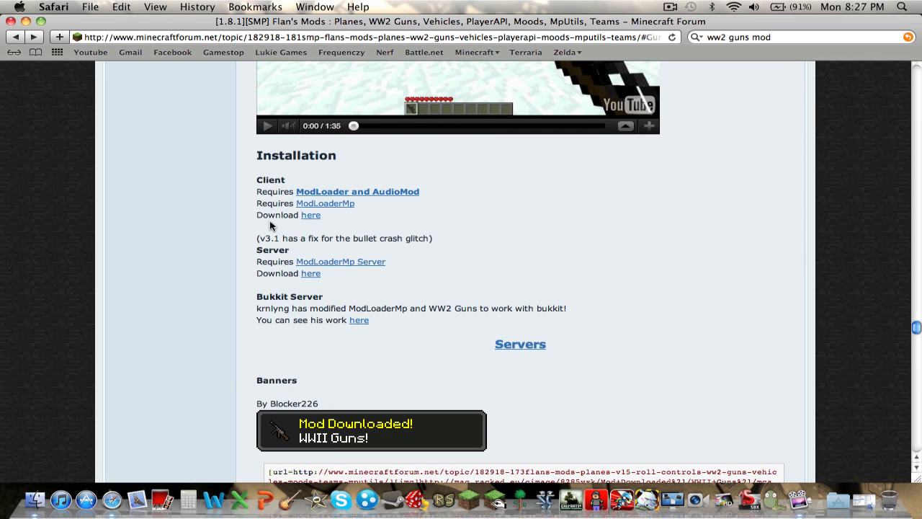
pyautogui.moveTo(315, 202)
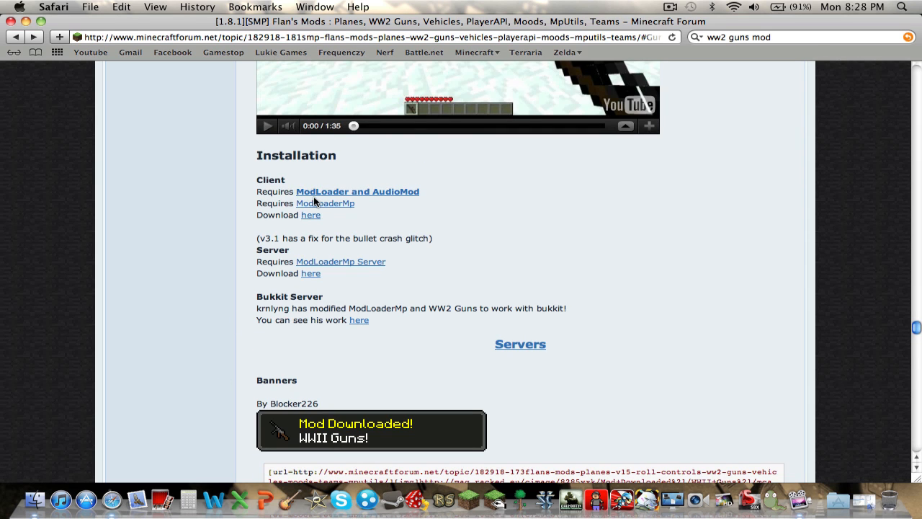
# Download ModLoader for Beta 1.8.1 from Risugami's thread and reveal it in Finder.
pyautogui.click(357, 191)
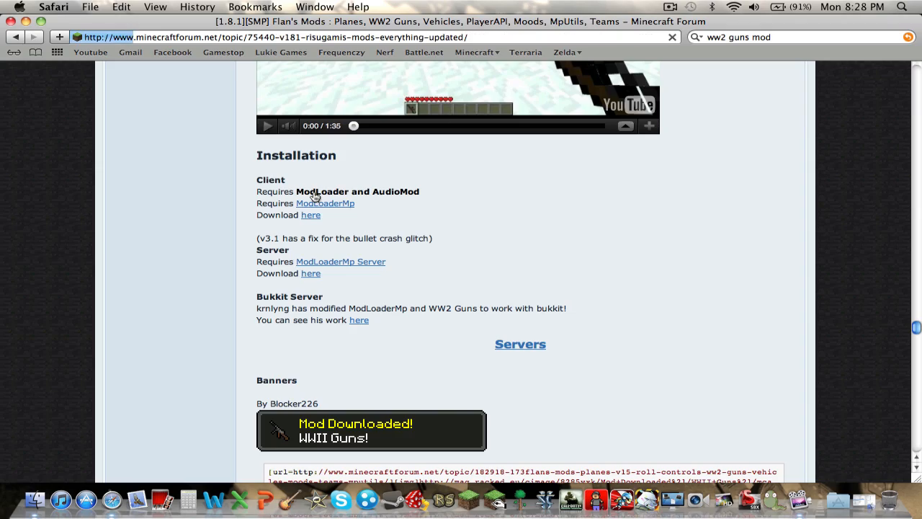
pyautogui.click(646, 37)
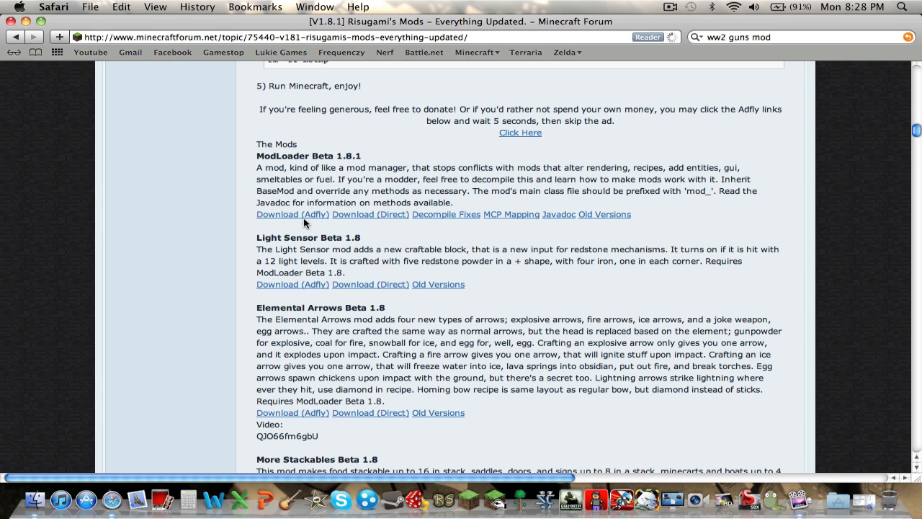
pyautogui.click(370, 214)
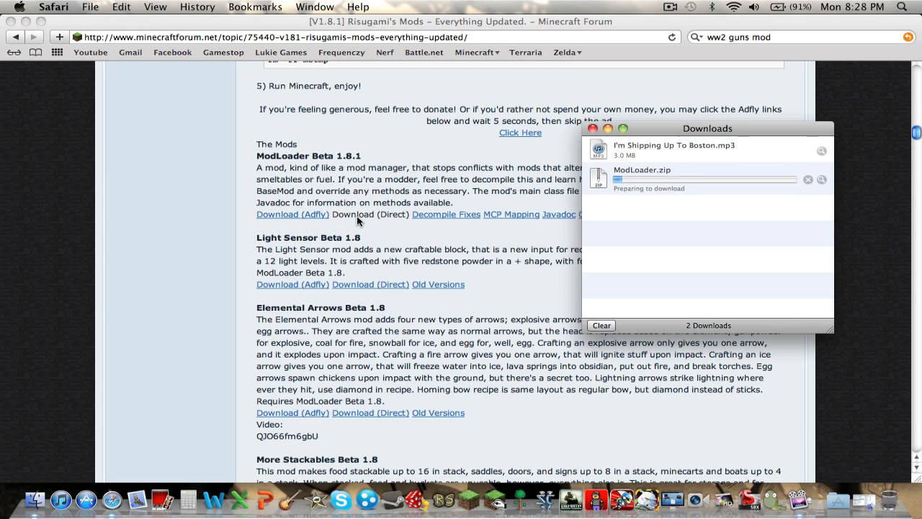
pyautogui.rightClick(642, 176)
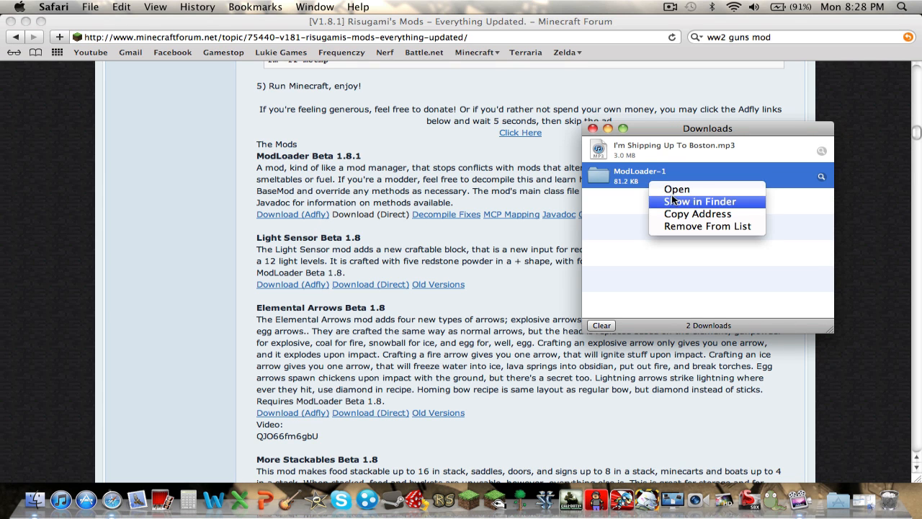
pyautogui.click(700, 201)
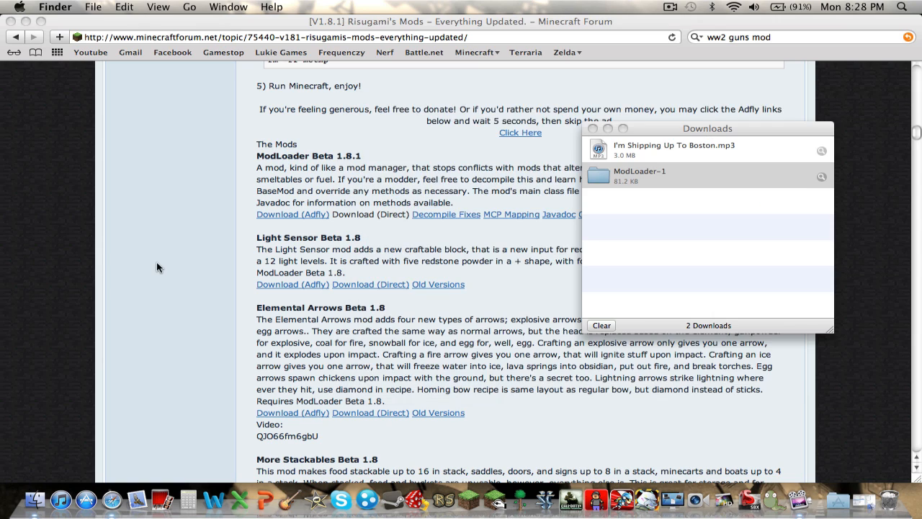
# Reveal the downloaded AudioMod folder in Finder and close the downloads list.
pyautogui.scroll(-3)
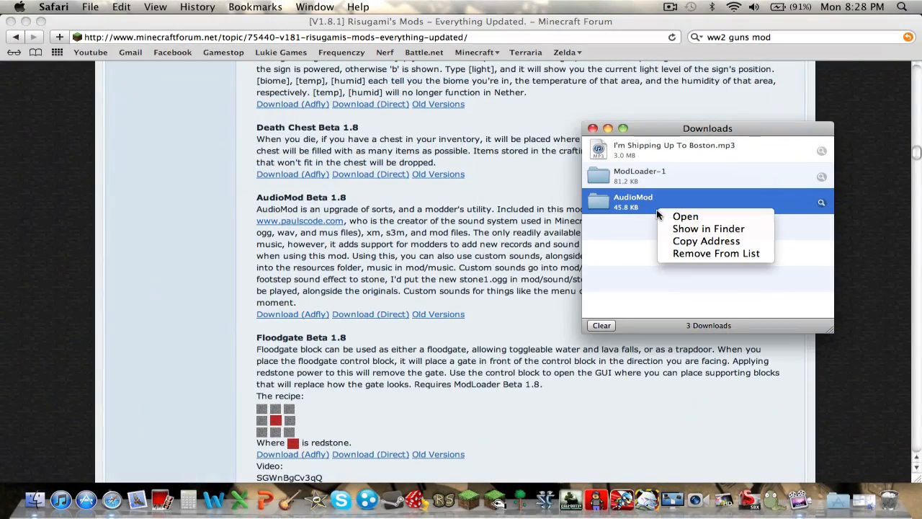
pyautogui.click(708, 229)
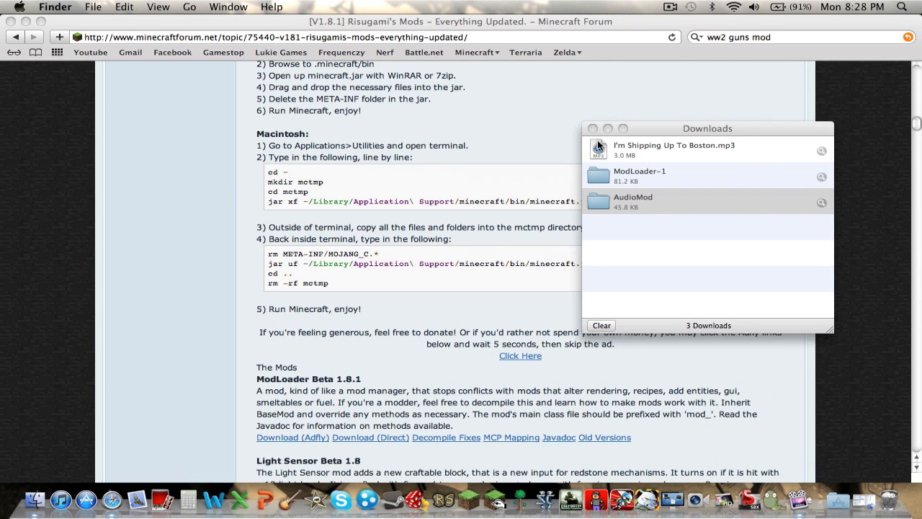
pyautogui.click(593, 128)
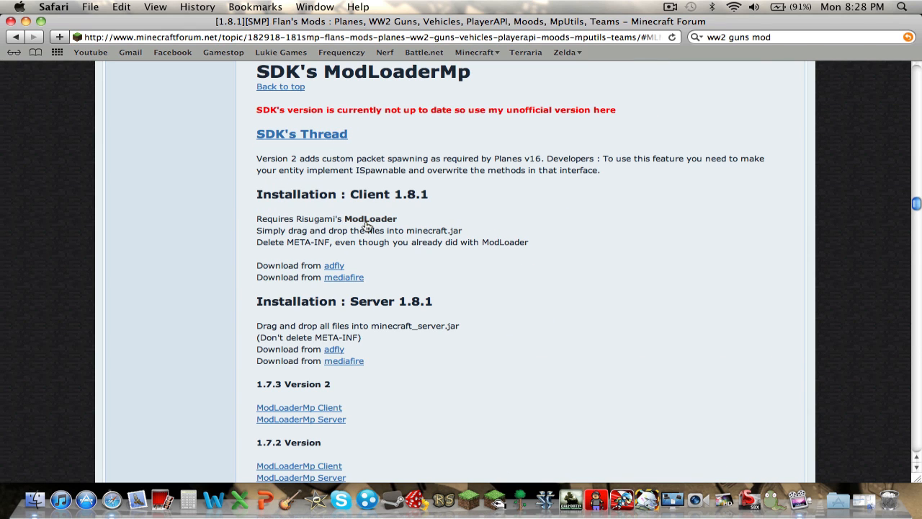
# Download ModLoaderMp 1.8.1 from MediaFire and reveal its folder in Finder.
pyautogui.click(344, 276)
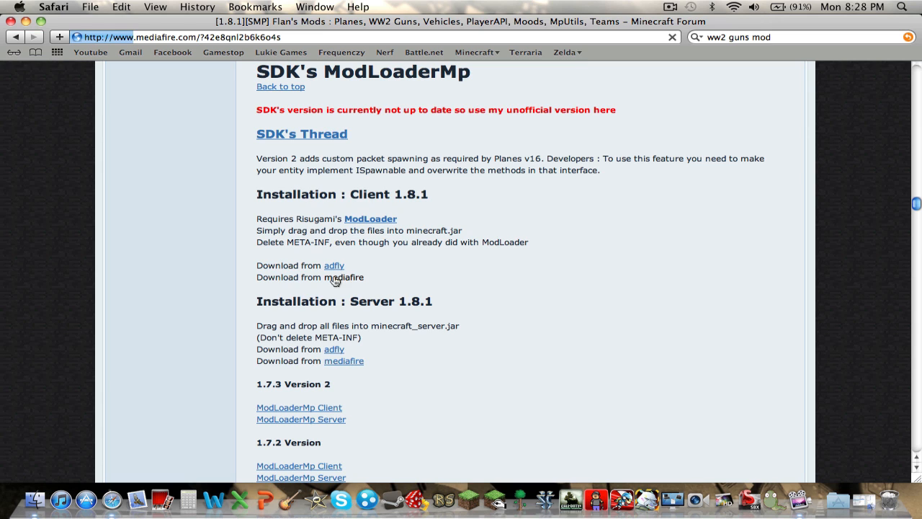
pyautogui.click(334, 277)
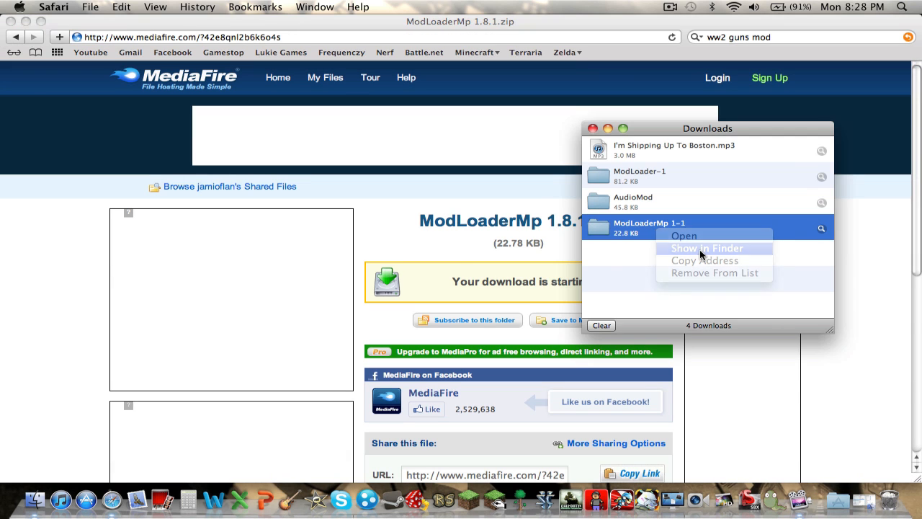
pyautogui.click(706, 248)
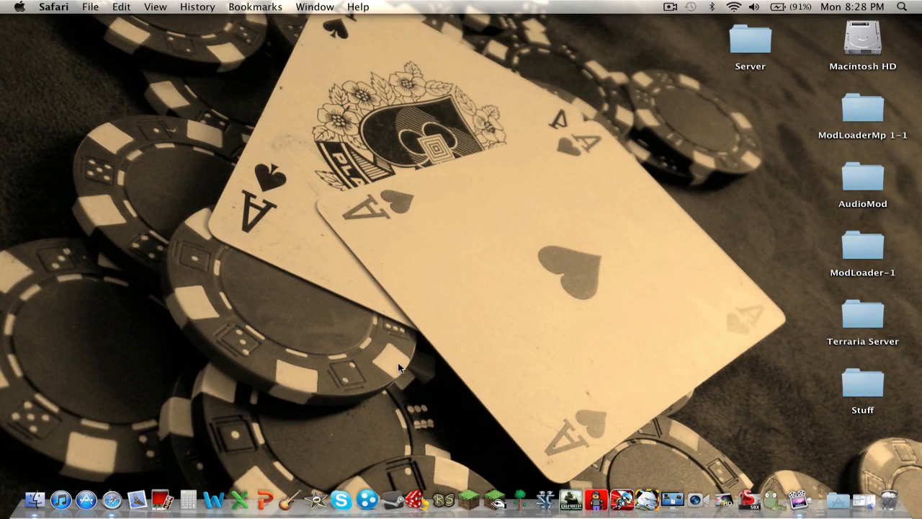
pyautogui.moveTo(85, 499)
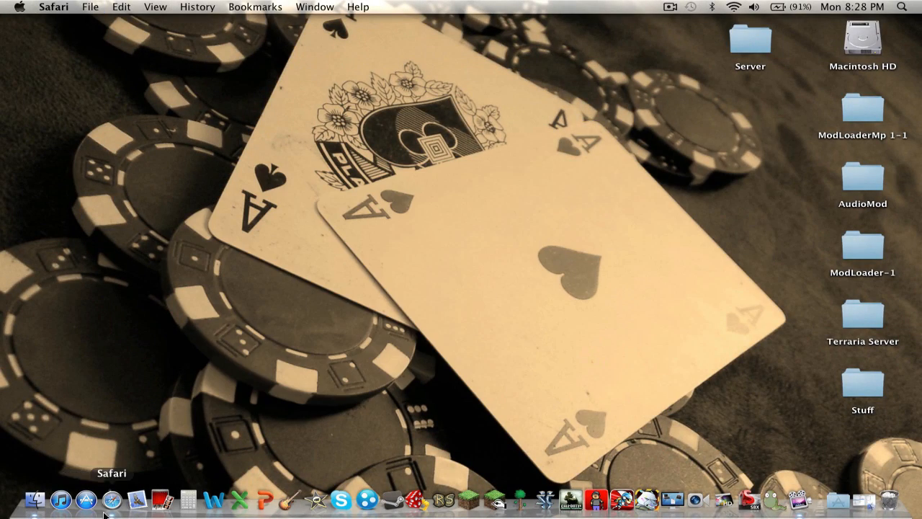
# Reopen the Flan's Mods Minecraft Forum thread from History and scroll to Installation.
pyautogui.click(197, 7)
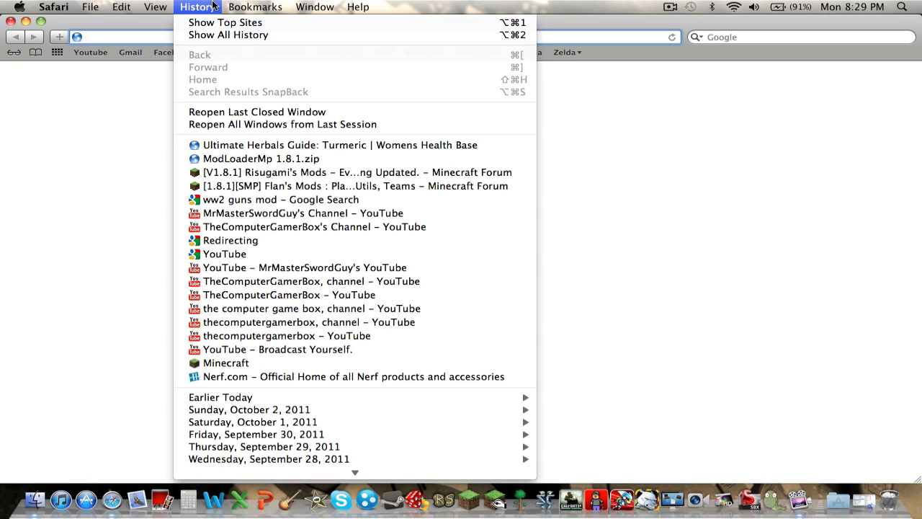
pyautogui.moveTo(303, 213)
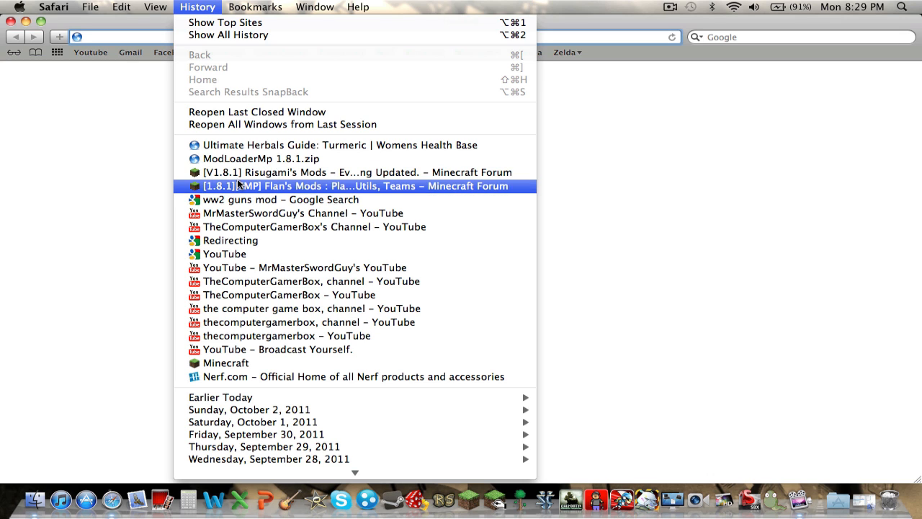
pyautogui.click(353, 185)
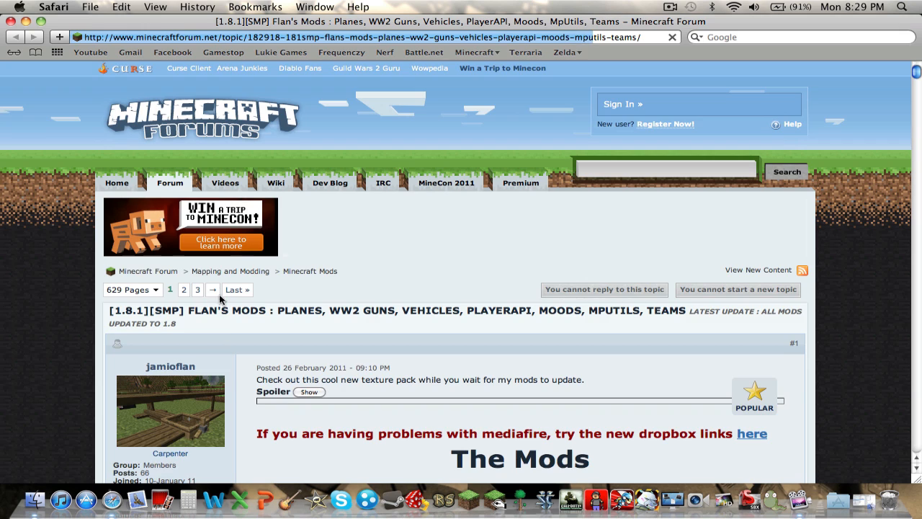
pyautogui.scroll(-3)
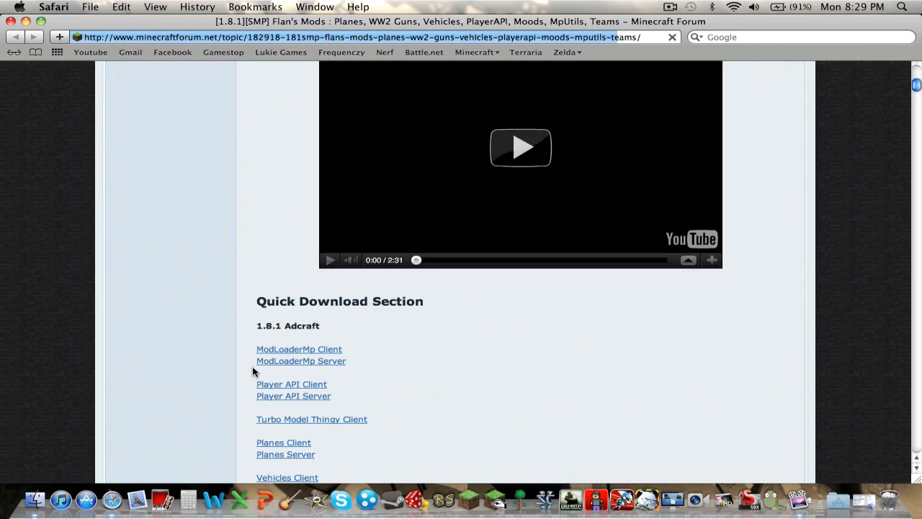
pyautogui.scroll(-3)
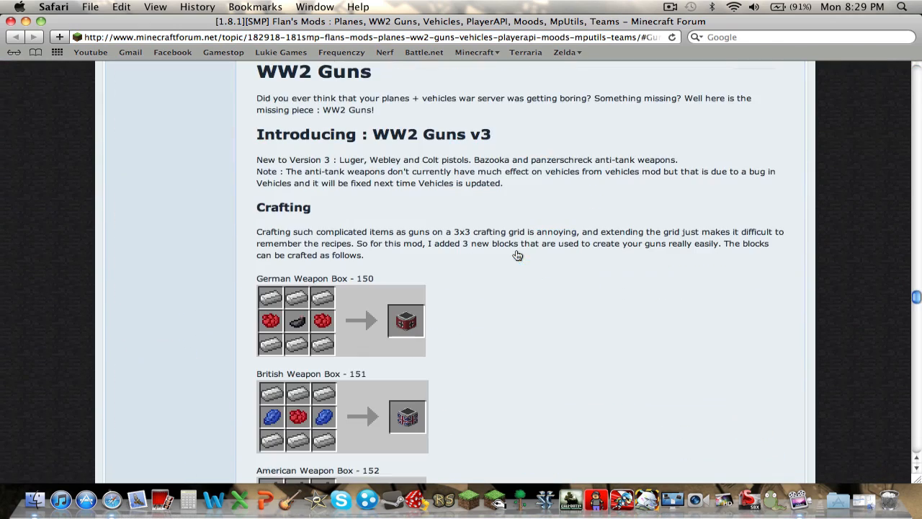
pyautogui.scroll(-3)
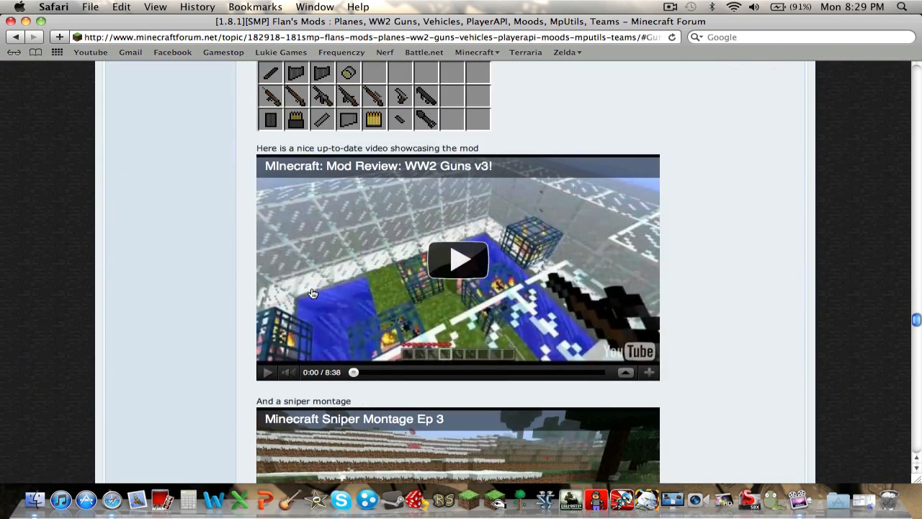
pyautogui.scroll(-3)
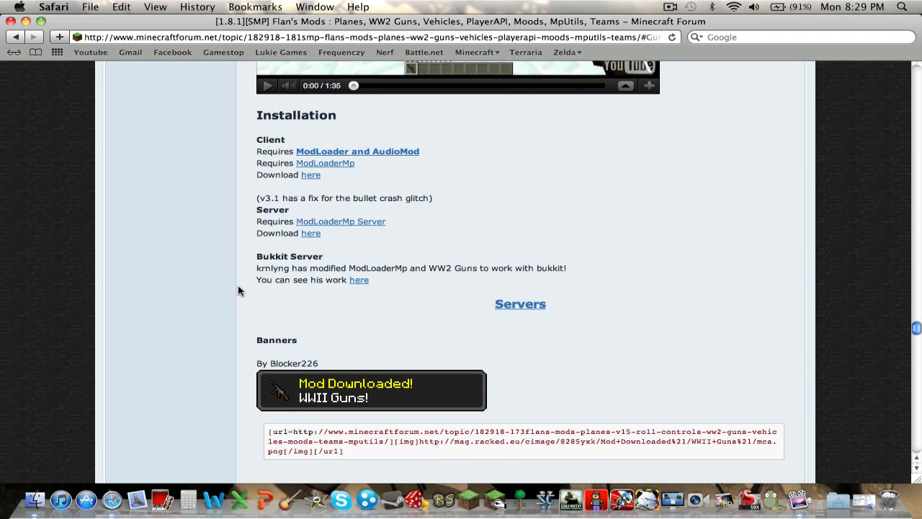
pyautogui.moveTo(310, 174)
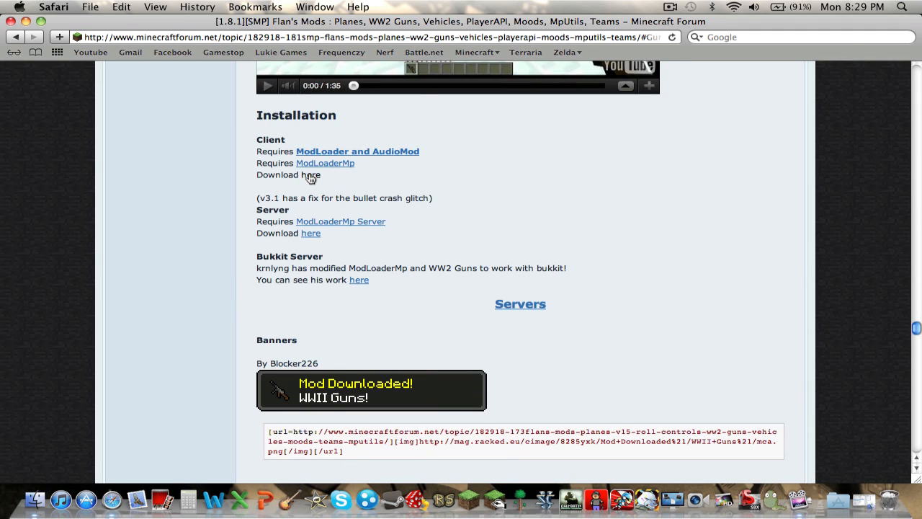
# Download WW2Guns 1.8.1 v3 from MediaFire, skipping the ad, and reveal it in Finder.
pyautogui.click(311, 174)
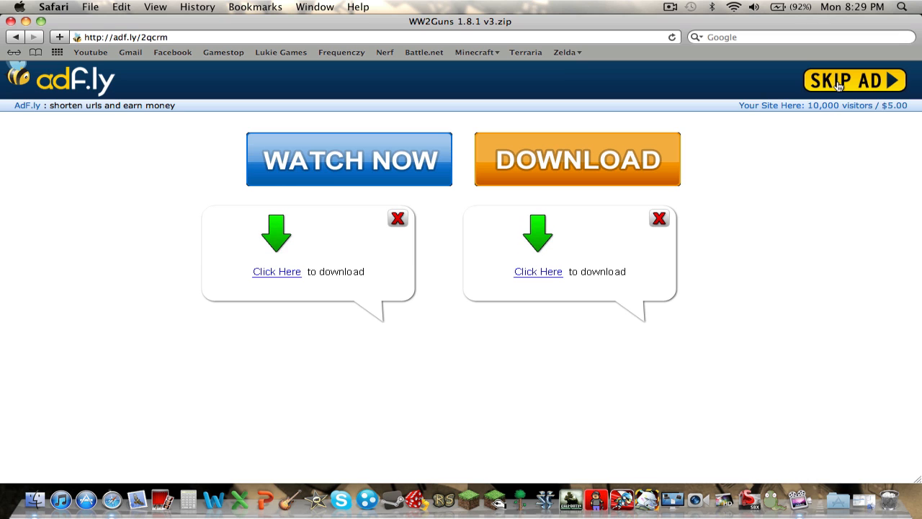
pyautogui.click(854, 80)
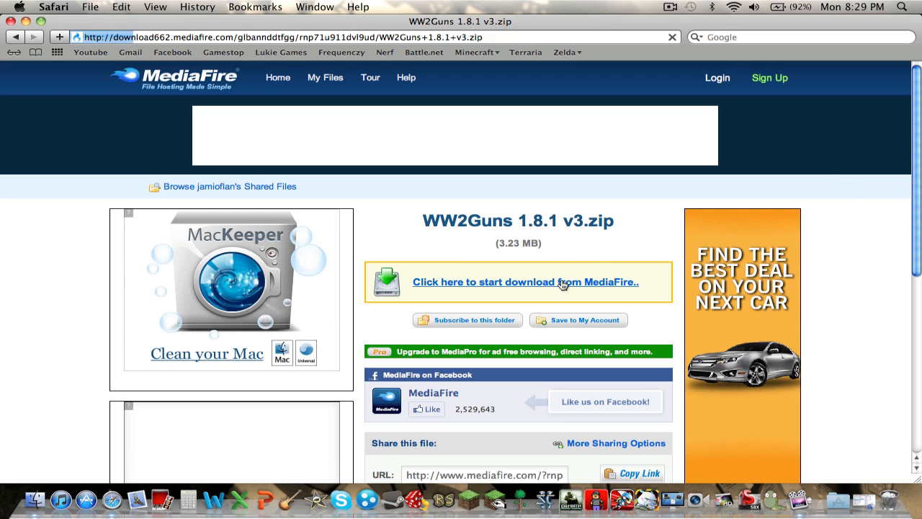
pyautogui.click(525, 282)
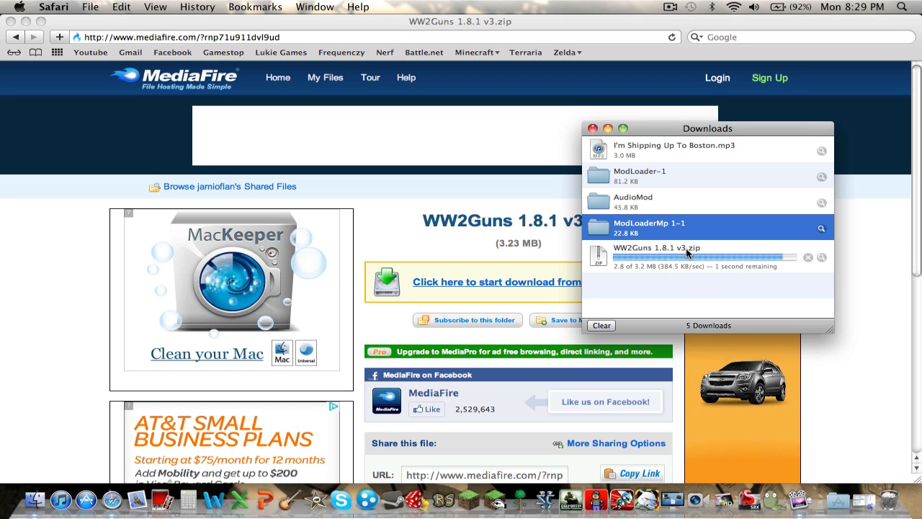
pyautogui.rightClick(655, 256)
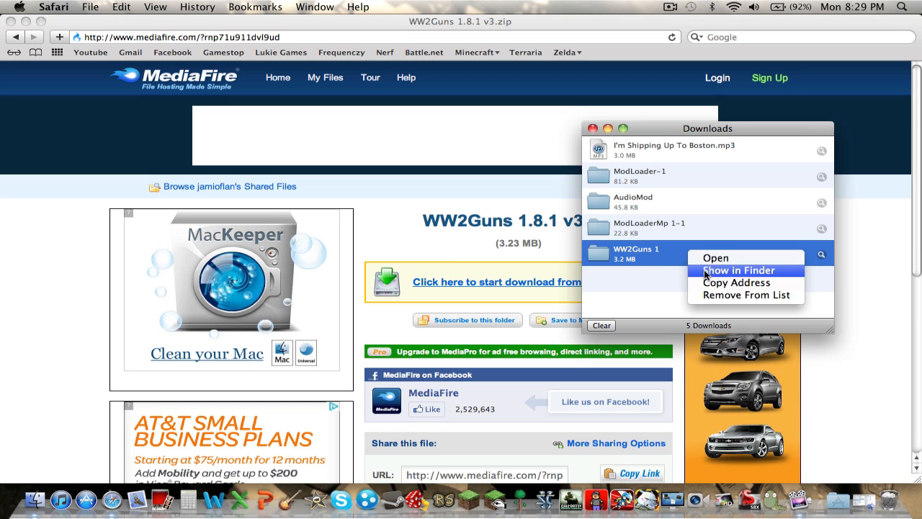
pyautogui.click(739, 270)
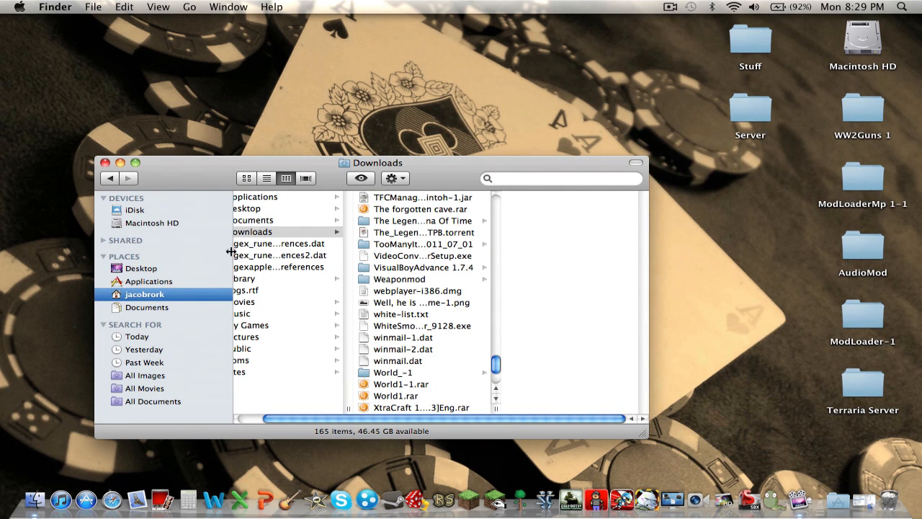
# Navigate from the home folder into Library, then Application Support.
pyautogui.click(267, 278)
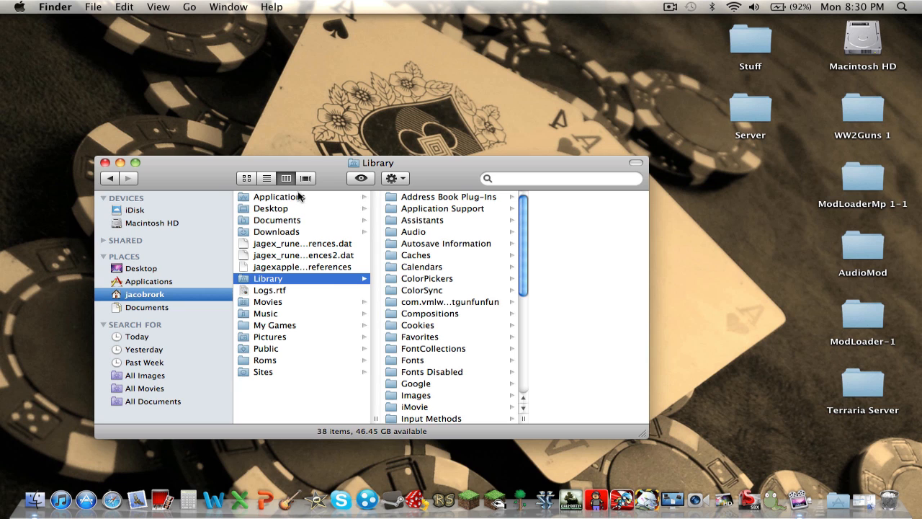
pyautogui.moveTo(371, 162); pyautogui.dragTo(352, 149)
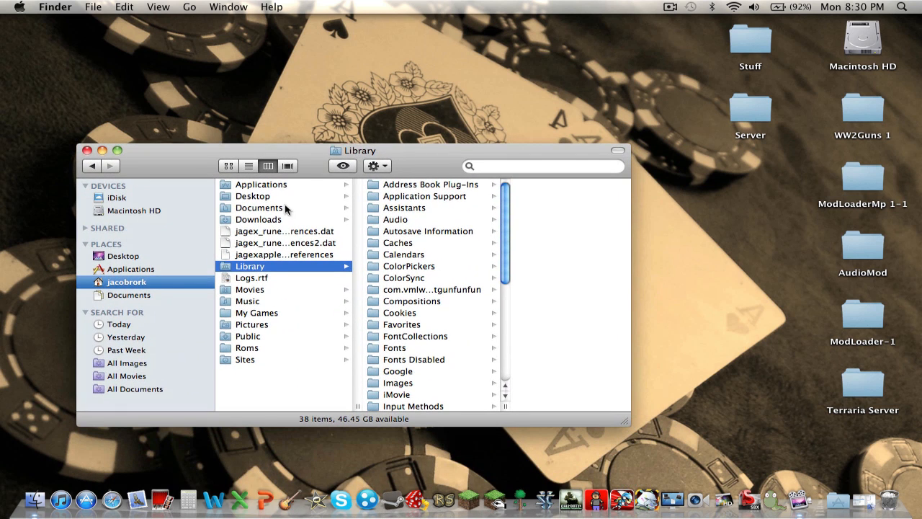
pyautogui.click(423, 196)
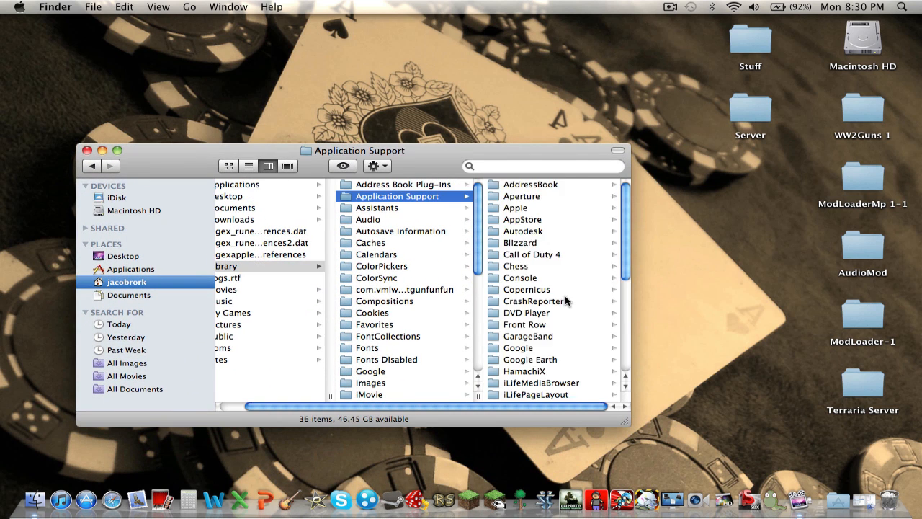
pyautogui.scroll(-3)
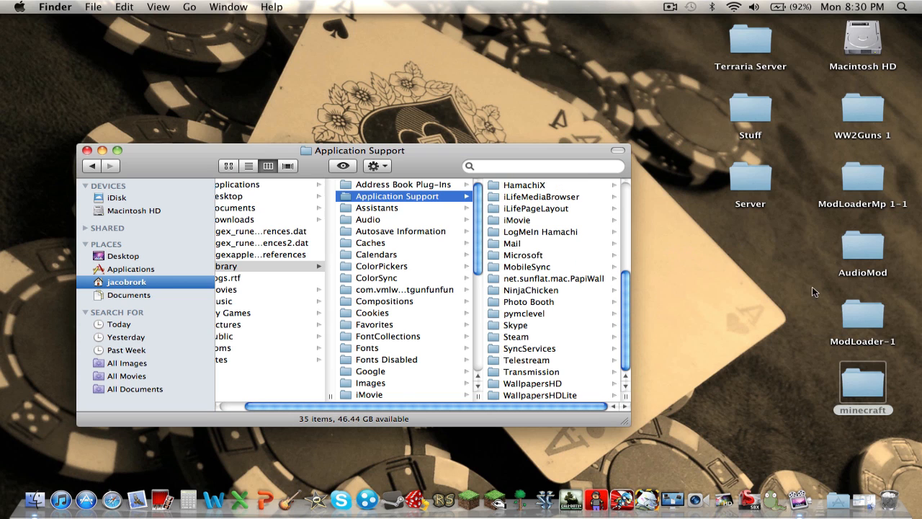
pyautogui.moveTo(441, 207)
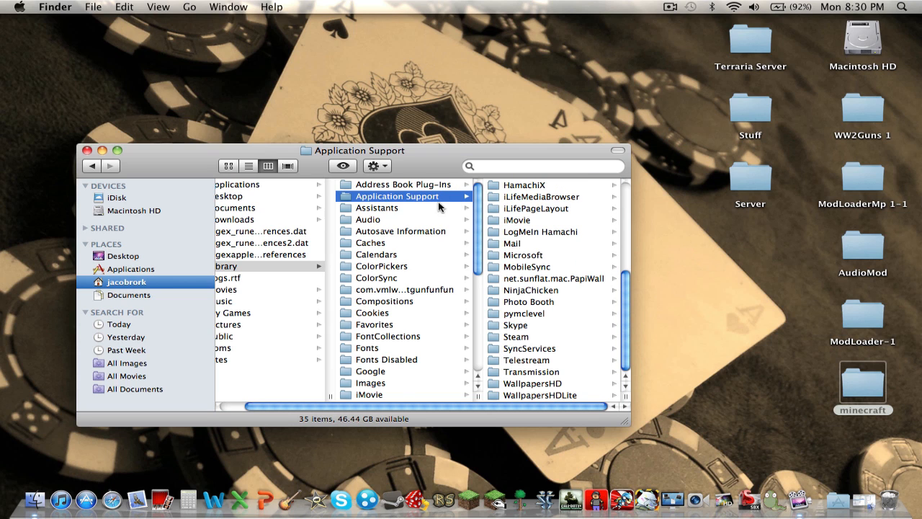
pyautogui.moveTo(467, 499)
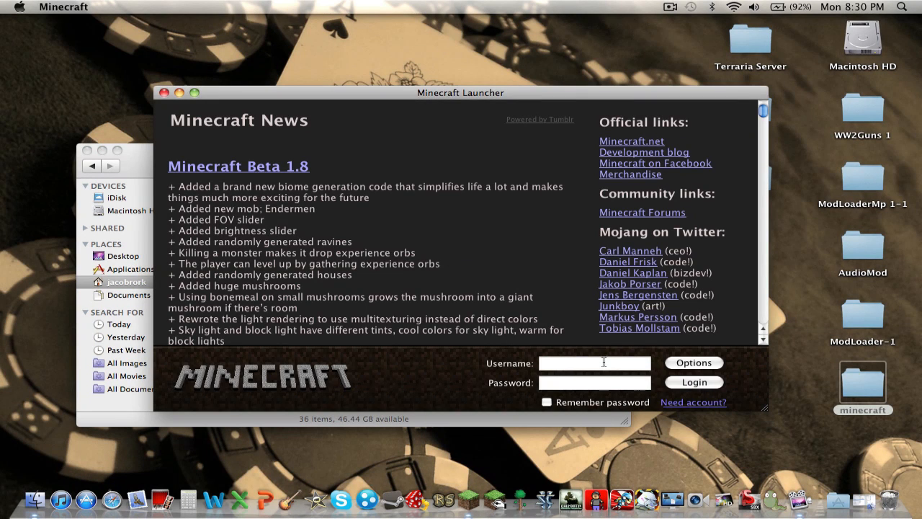
pyautogui.write('MrM')
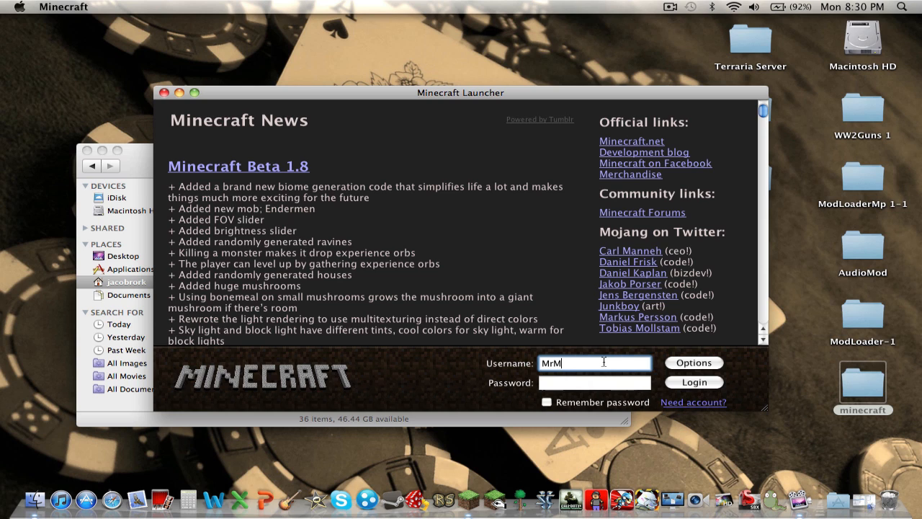
pyautogui.write('asterSwordGuy')
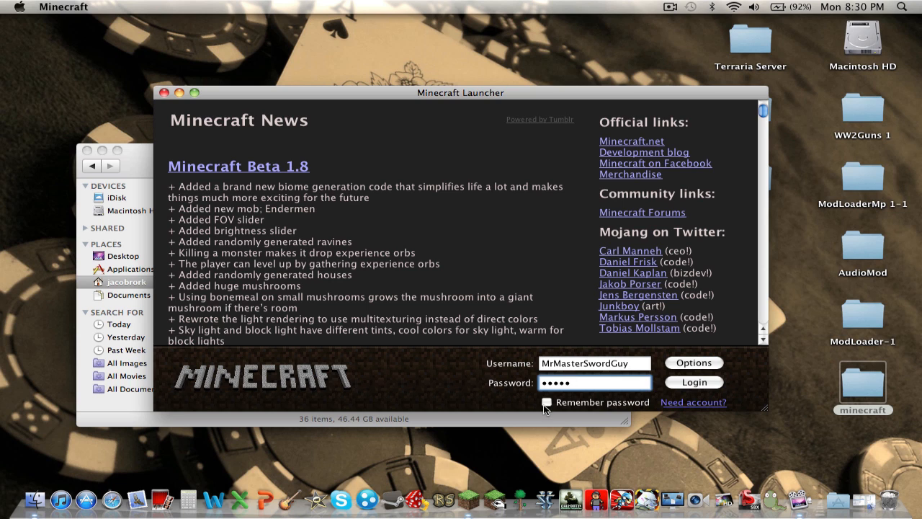
pyautogui.click(693, 381)
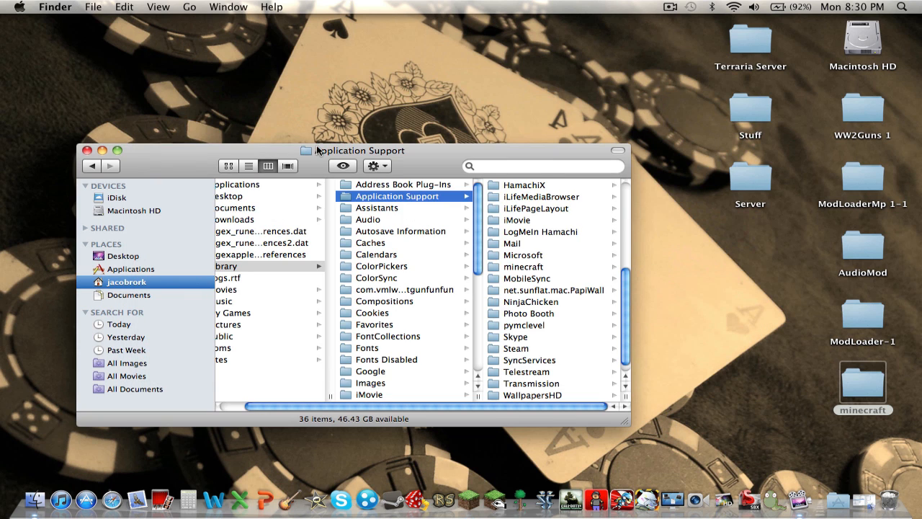
pyautogui.moveTo(536, 268)
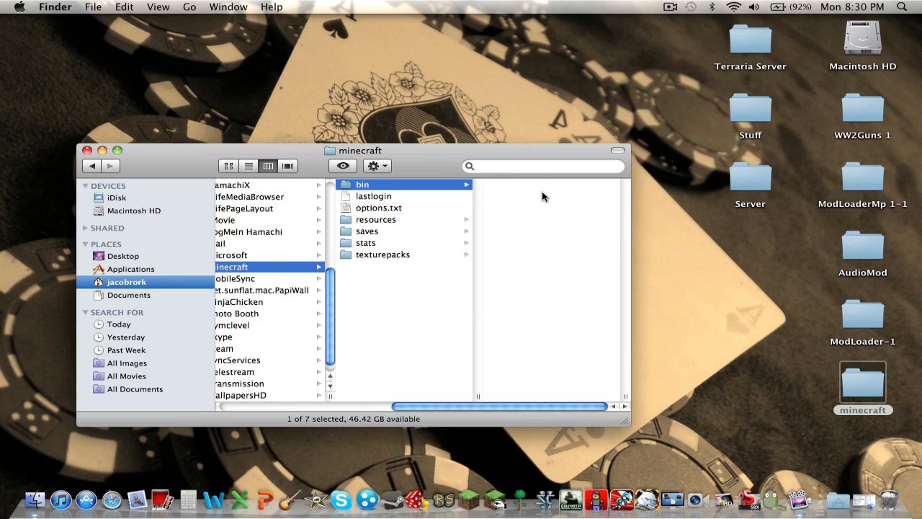
# Extract minecraft.jar with Archive Utility, trash the original, and keep the .jar folder name.
pyautogui.rightClick(517, 231)
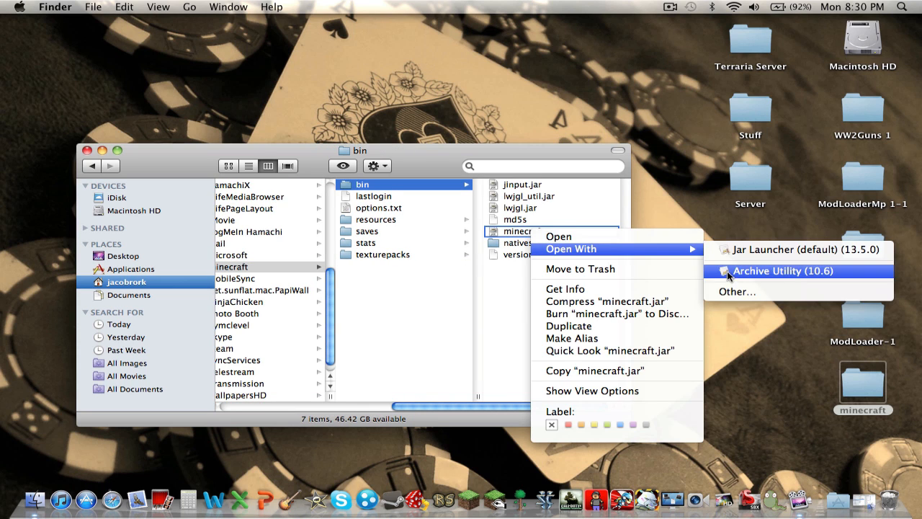
pyautogui.click(781, 270)
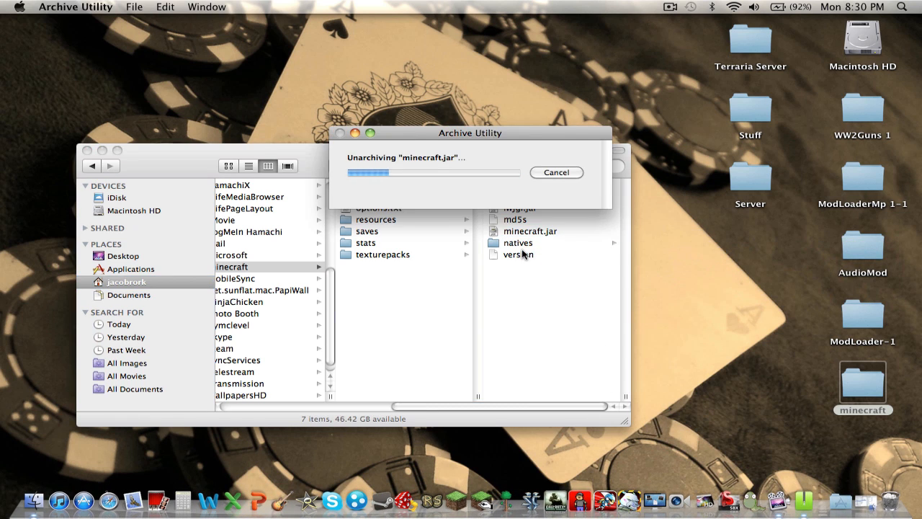
pyautogui.rightClick(382, 242)
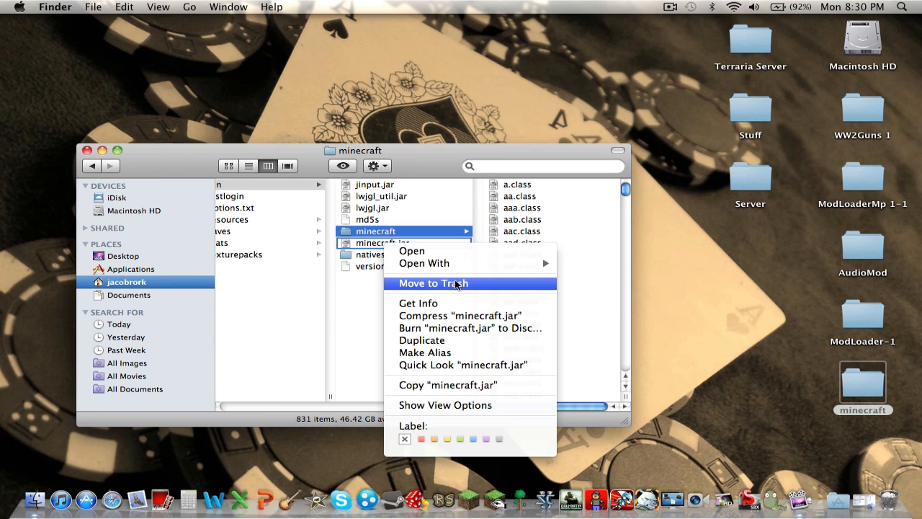
pyautogui.click(403, 235)
pyautogui.write('.jar')
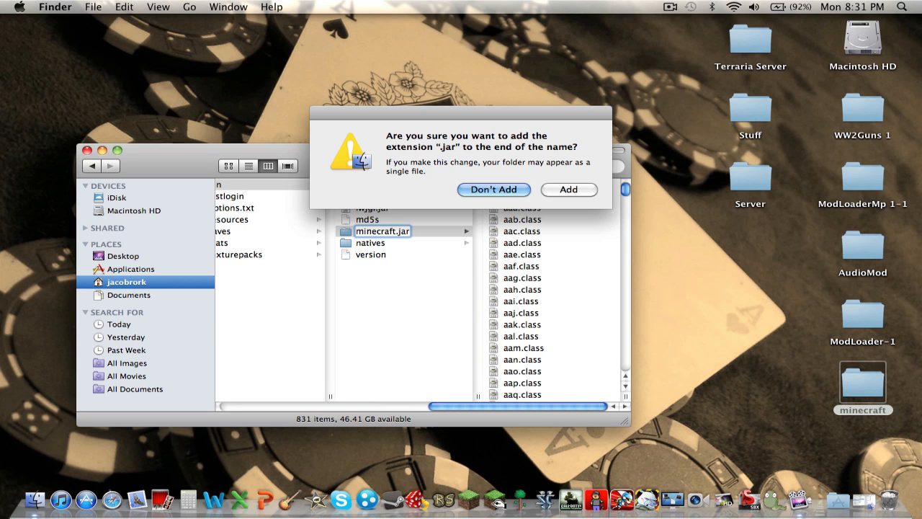
pyautogui.click(568, 189)
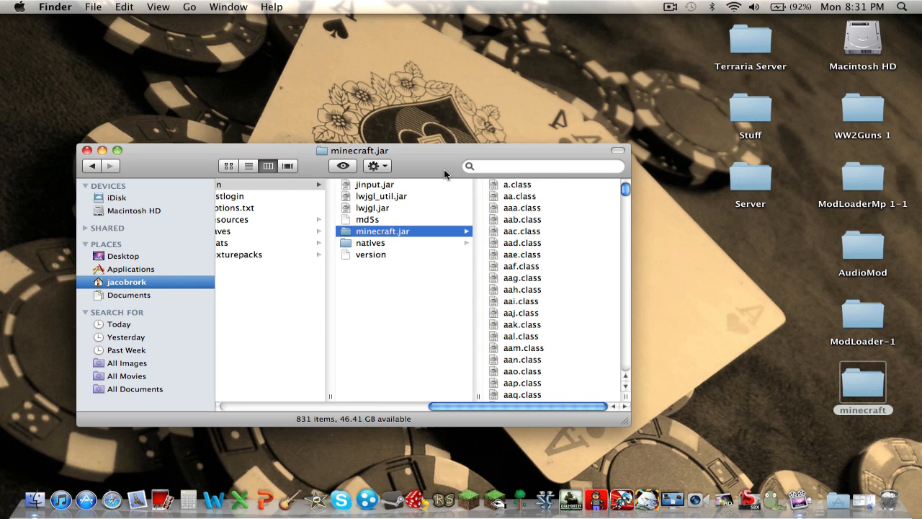
pyautogui.moveTo(546, 245)
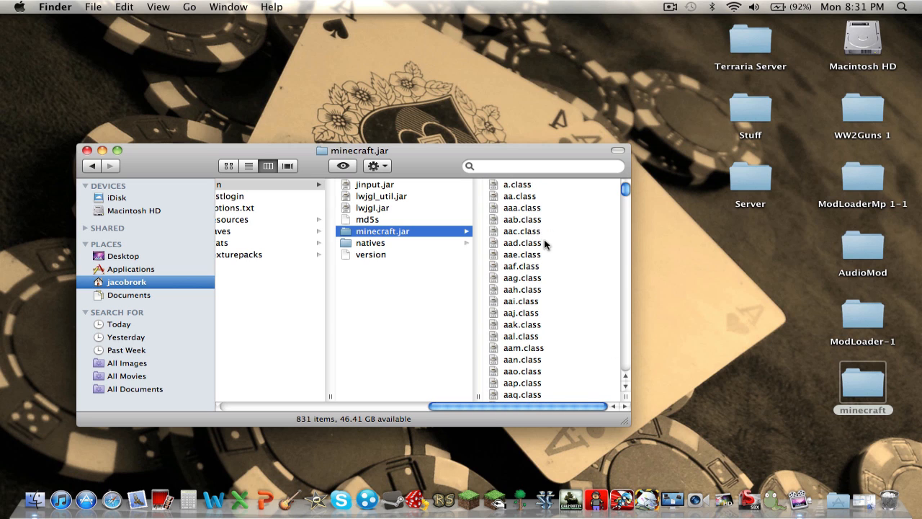
pyautogui.moveTo(731, 183)
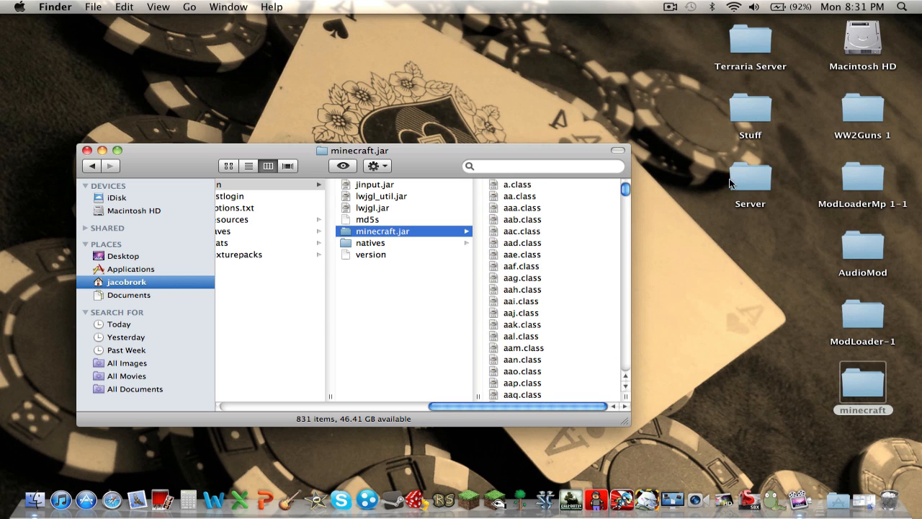
pyautogui.moveTo(868, 353)
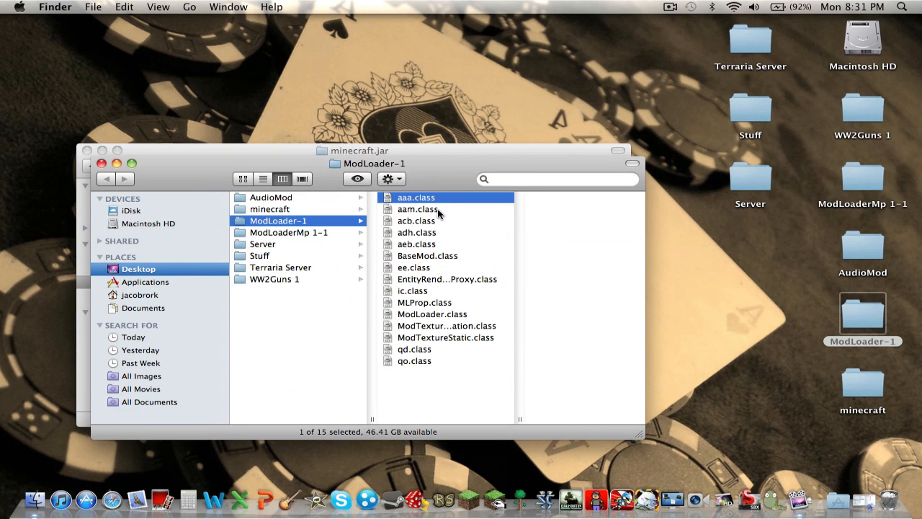
# Select all the ModLoader-1 class files with Cmd+A.
pyautogui.press('cmd+a')
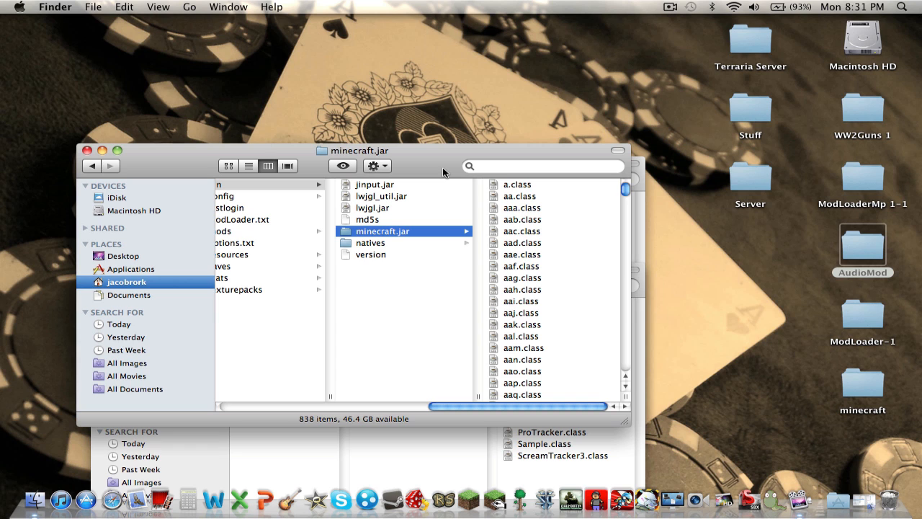
# Bring minecraft.jar to the front and open its paulscode > sound > codecs folder.
pyautogui.scroll(-3)
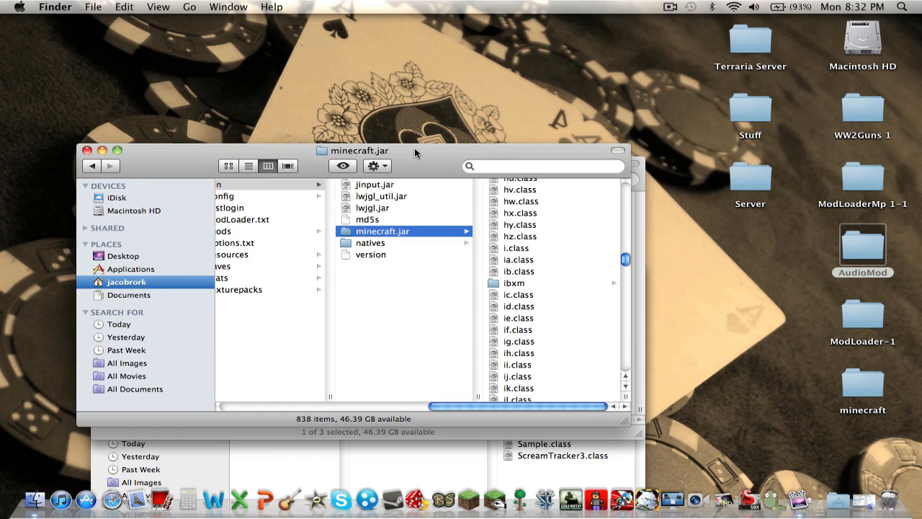
pyautogui.moveTo(582, 178)
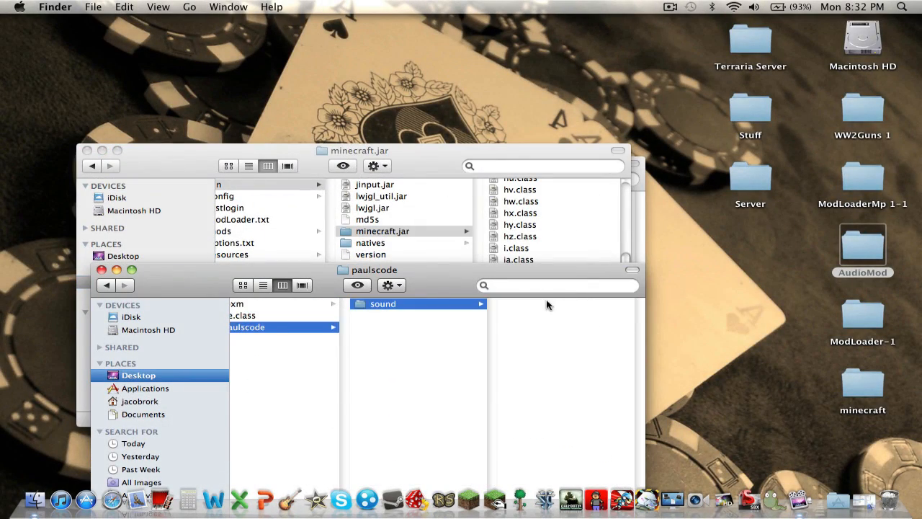
pyautogui.click(383, 303)
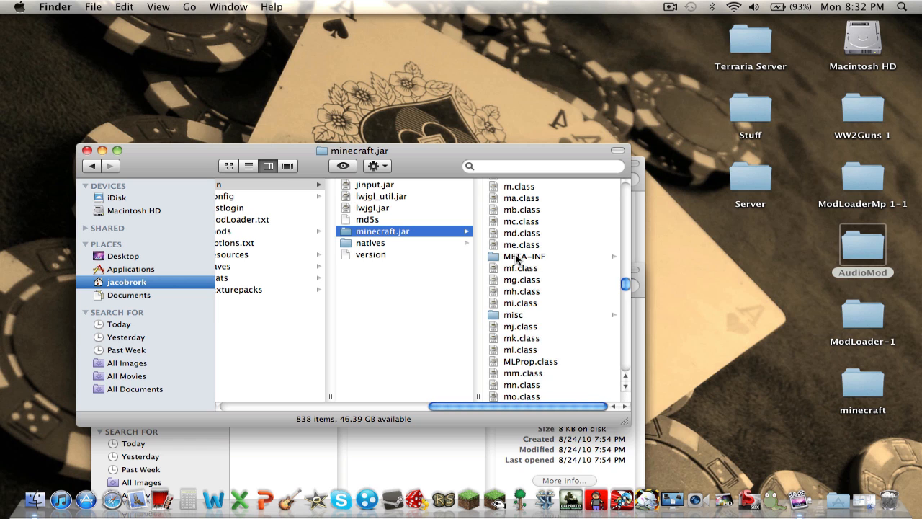
pyautogui.scroll(-3)
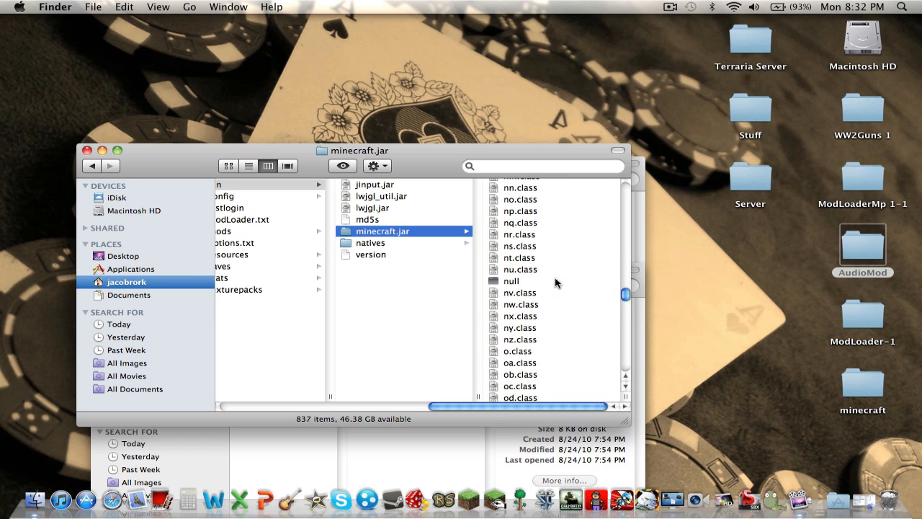
pyautogui.scroll(-3)
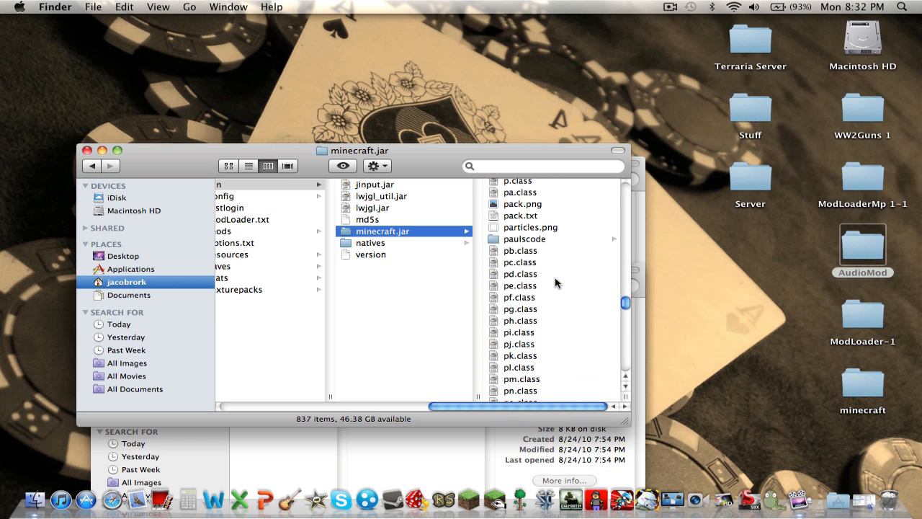
pyautogui.click(524, 239)
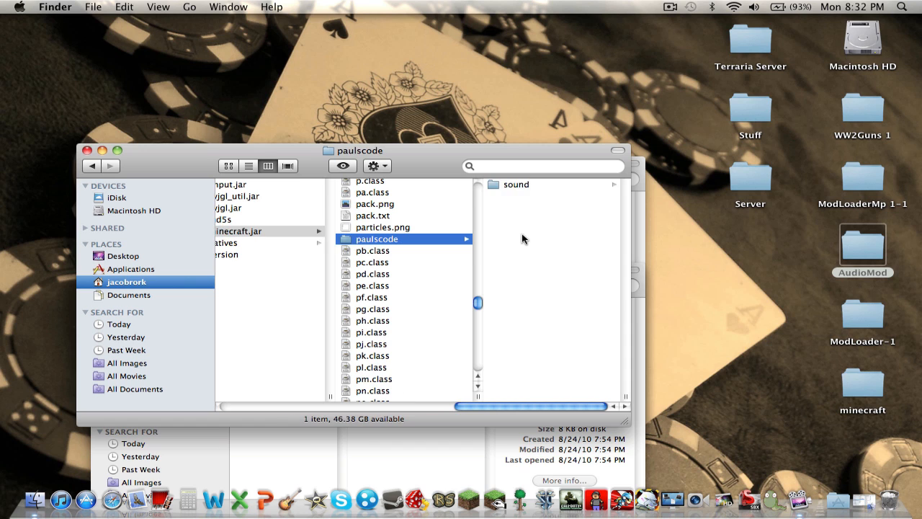
pyautogui.click(516, 183)
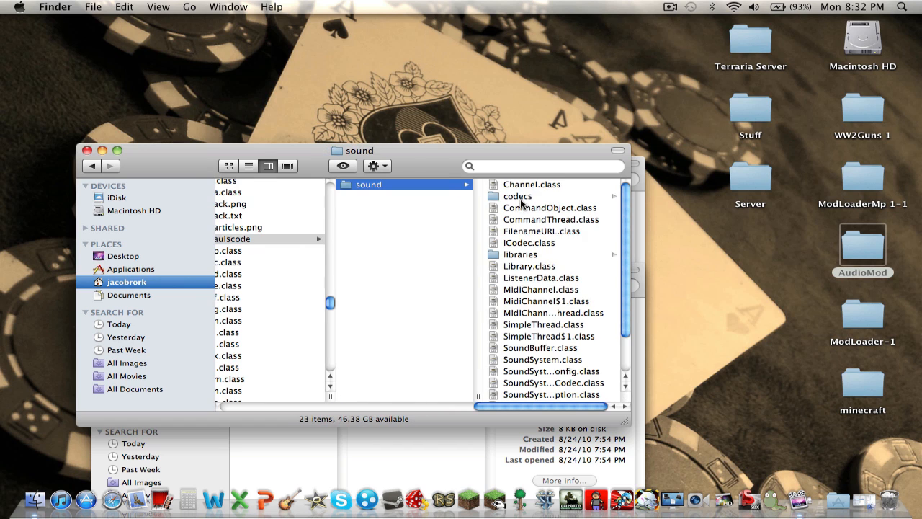
pyautogui.click(517, 196)
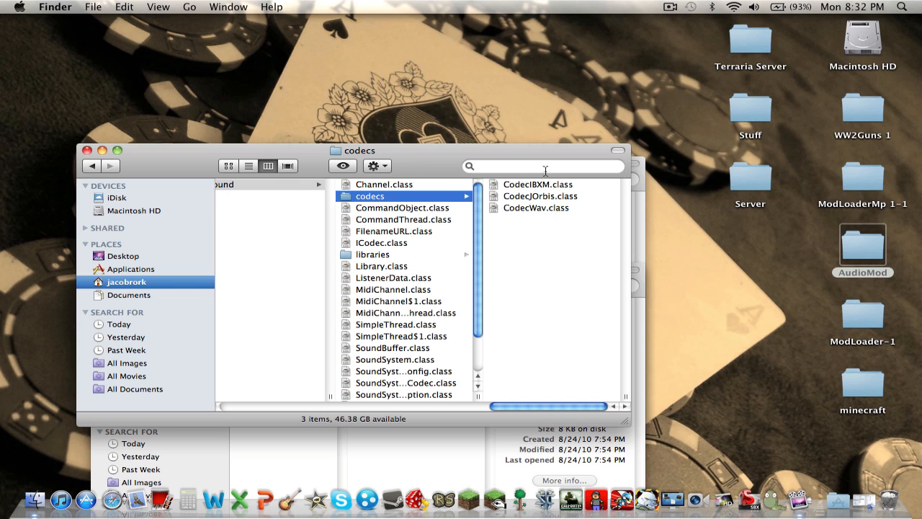
pyautogui.moveTo(707, 170)
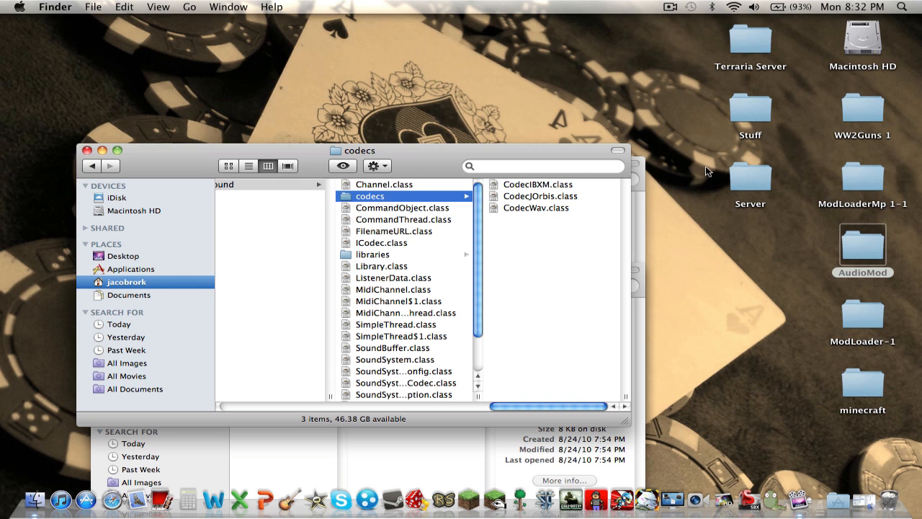
pyautogui.moveTo(545, 201)
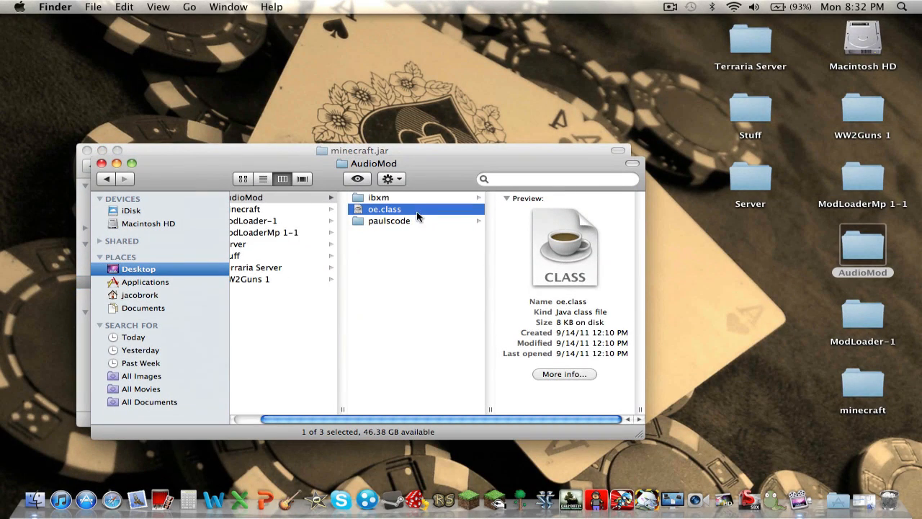
# Open Desktop > minecraft > ModLoaderMp 1-1 and select its eight class files.
pyautogui.click(270, 209)
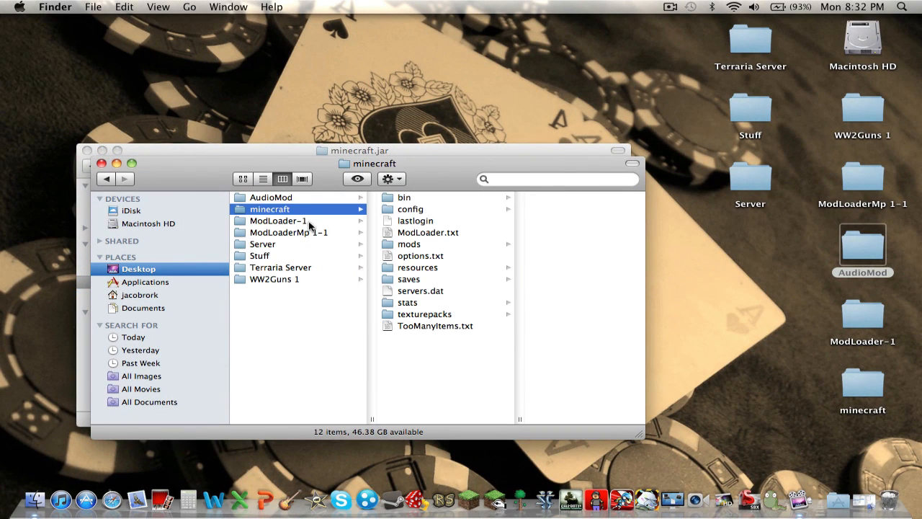
pyautogui.click(289, 232)
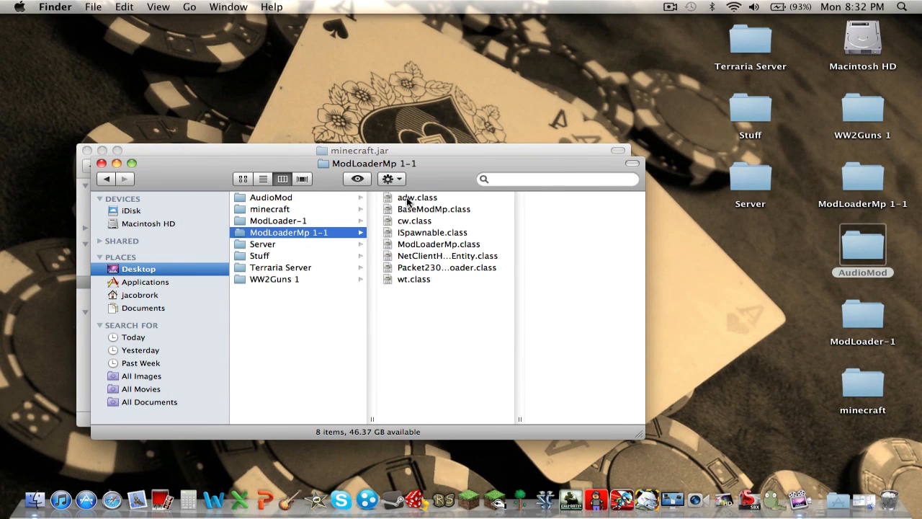
pyautogui.click(417, 196)
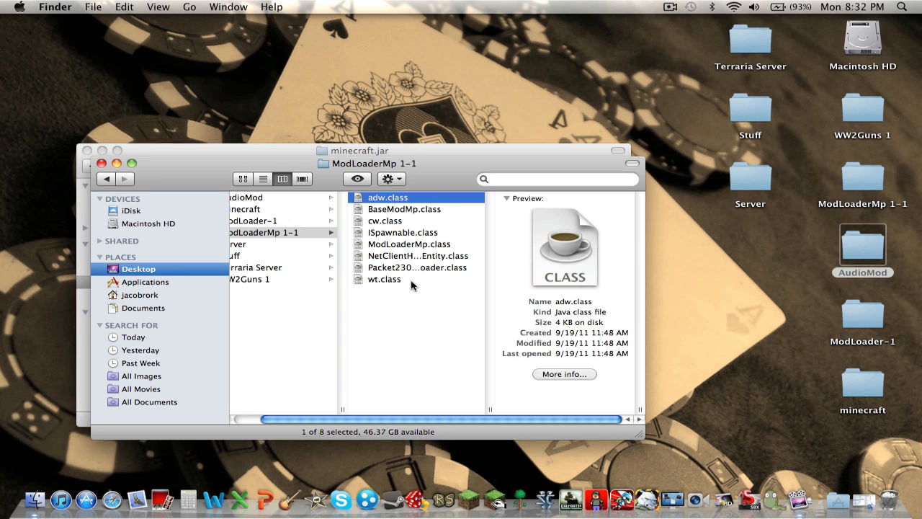
pyautogui.click(383, 279)
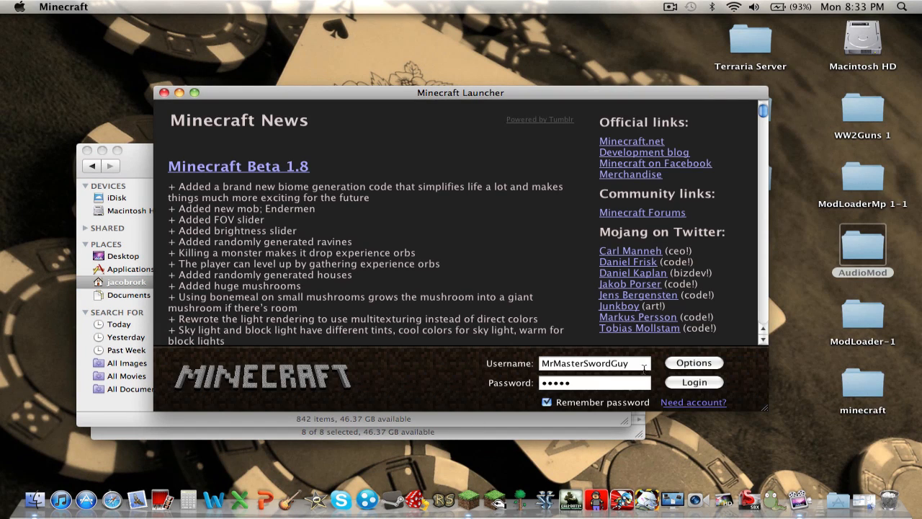
# Close the Minecraft Launcher to return to the 842-item minecraft.jar window.
pyautogui.click(693, 382)
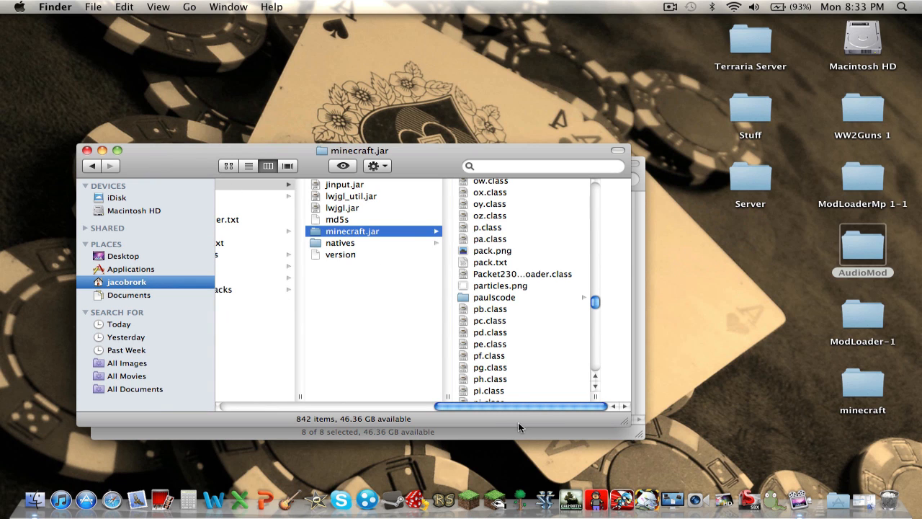
pyautogui.moveTo(878, 140)
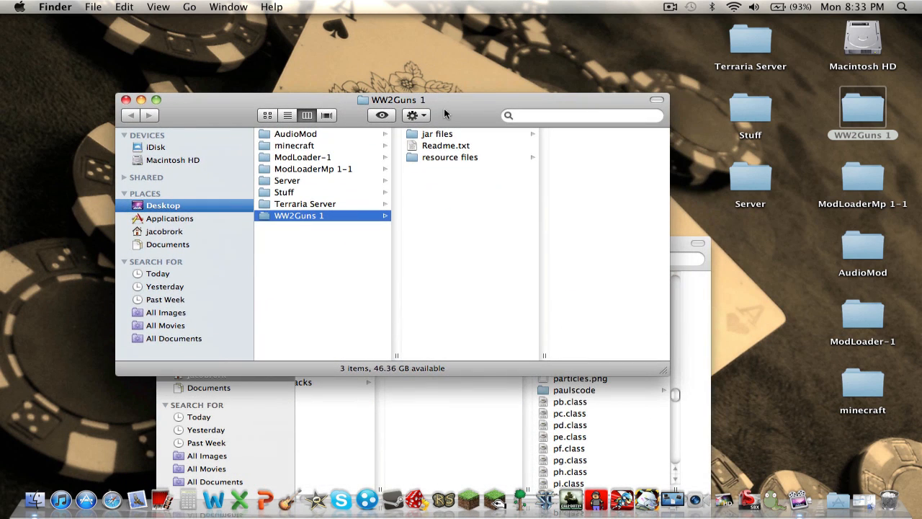
# Open WW2Guns' jar files and resource files, then minecraft's resources folder in a second window.
pyautogui.click(437, 134)
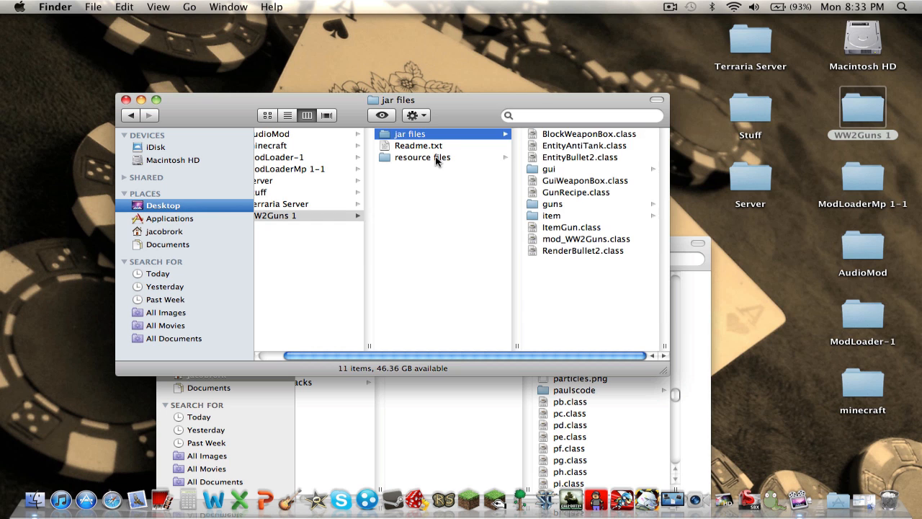
pyautogui.click(422, 157)
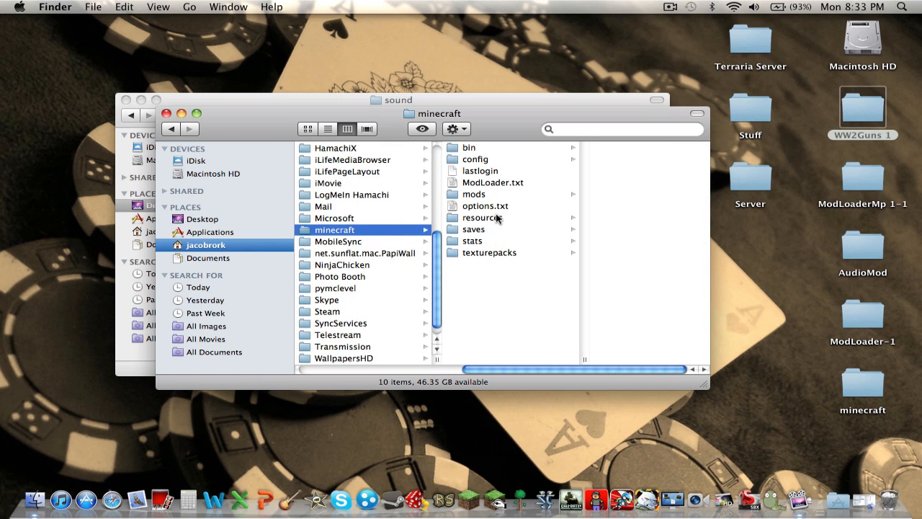
pyautogui.click(482, 218)
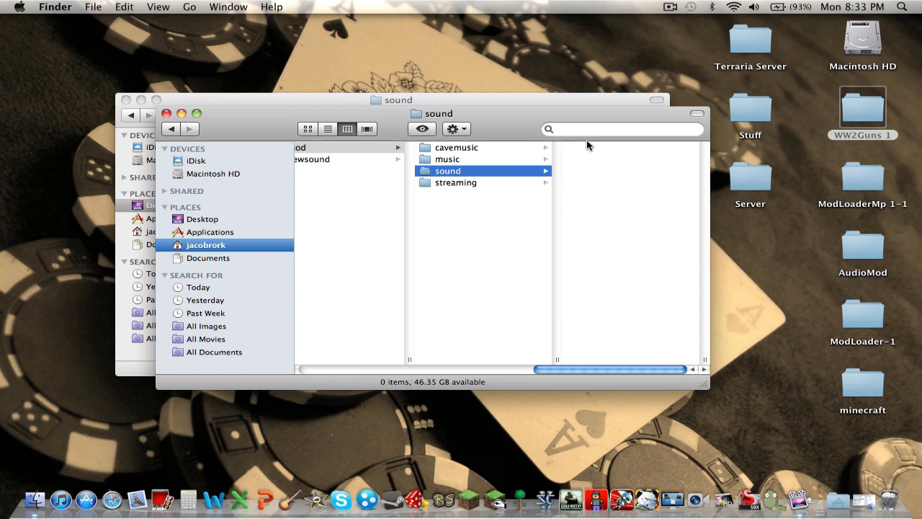
pyautogui.click(447, 171)
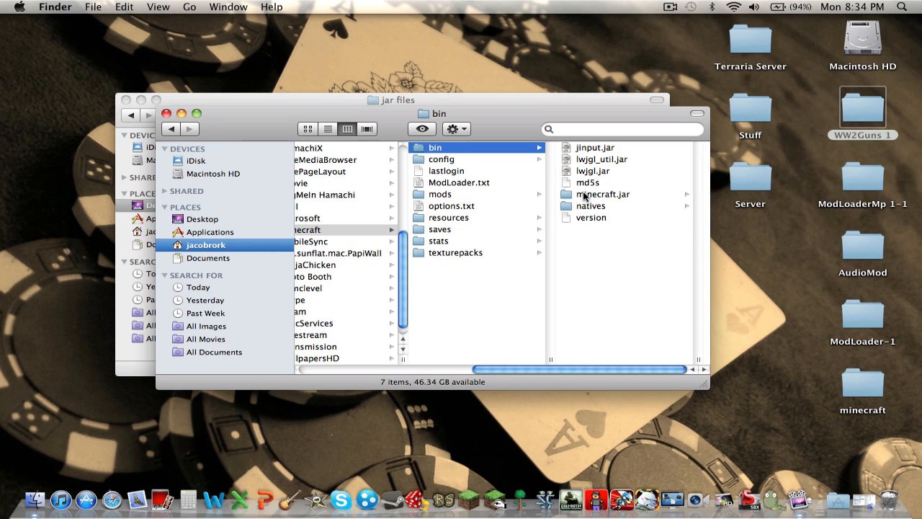
# Copy WW2Guns' classes, item folder and gui images into minecraft.jar, then close the windows.
pyautogui.click(603, 194)
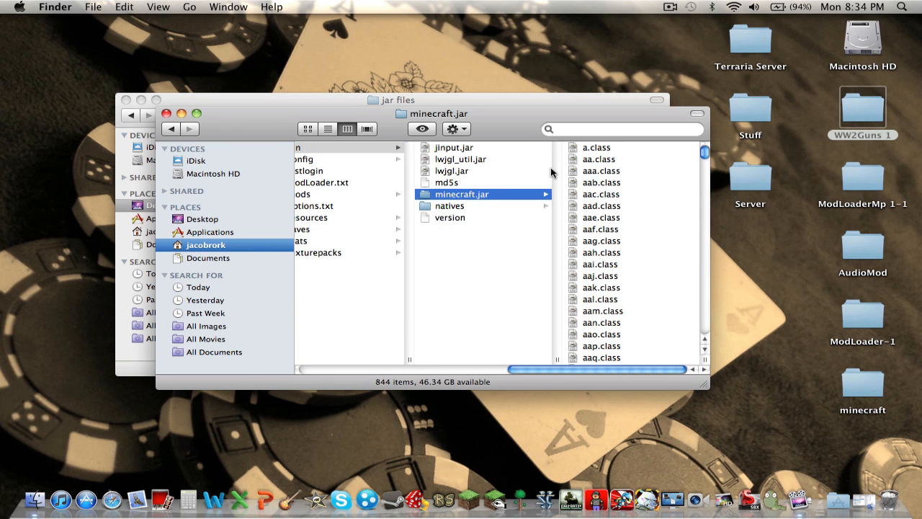
pyautogui.scroll(-3)
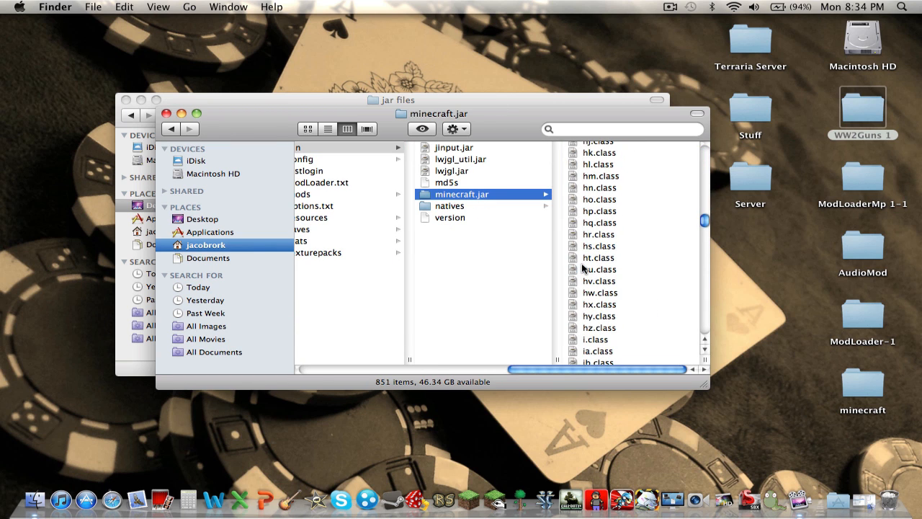
pyautogui.scroll(-3)
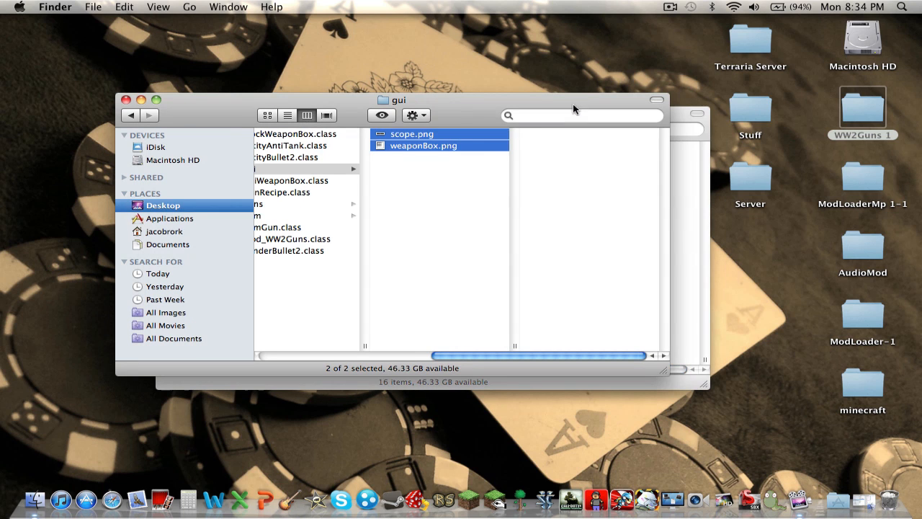
pyautogui.click(283, 215)
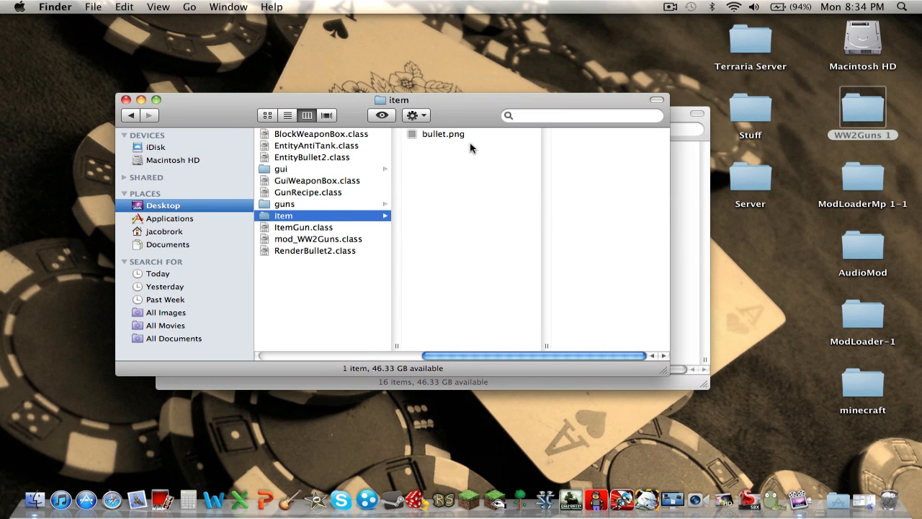
pyautogui.click(442, 134)
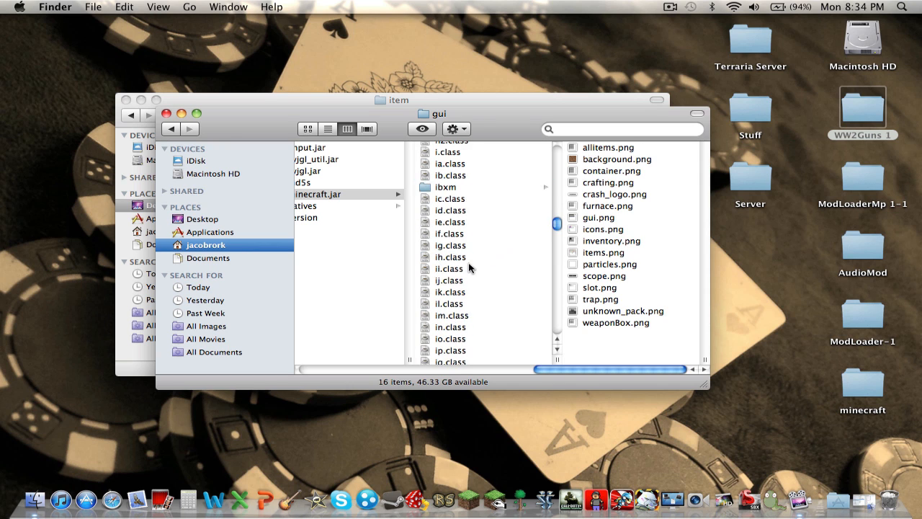
pyautogui.scroll(-3)
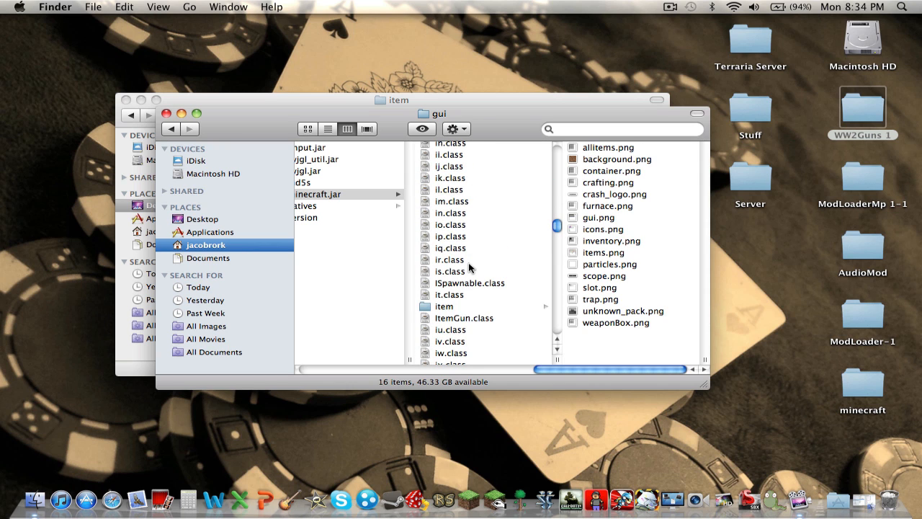
pyautogui.click(445, 295)
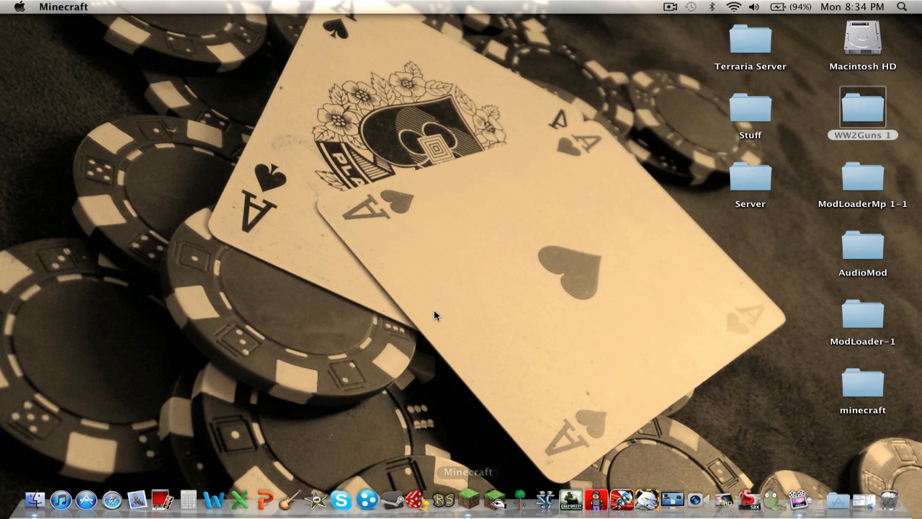
# Open the Minecraft Launcher, maximize it and log in to start the game.
pyautogui.click(468, 499)
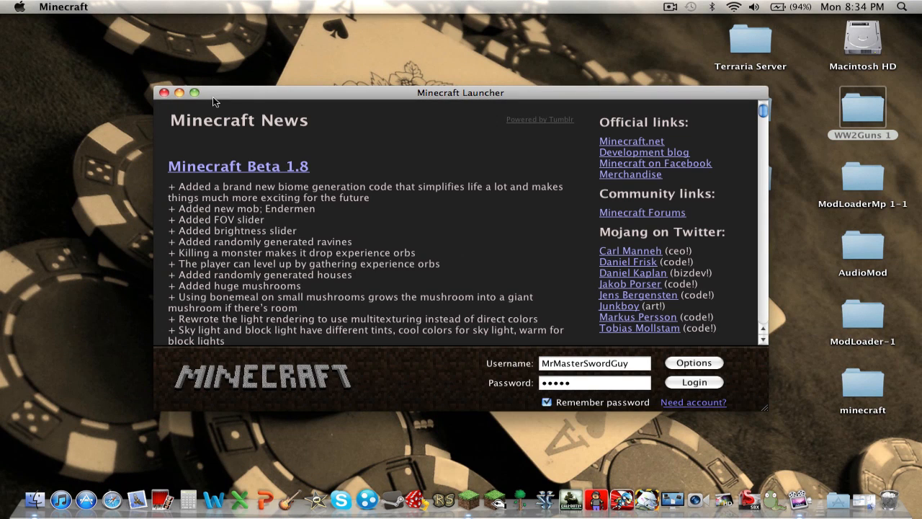
pyautogui.click(194, 92)
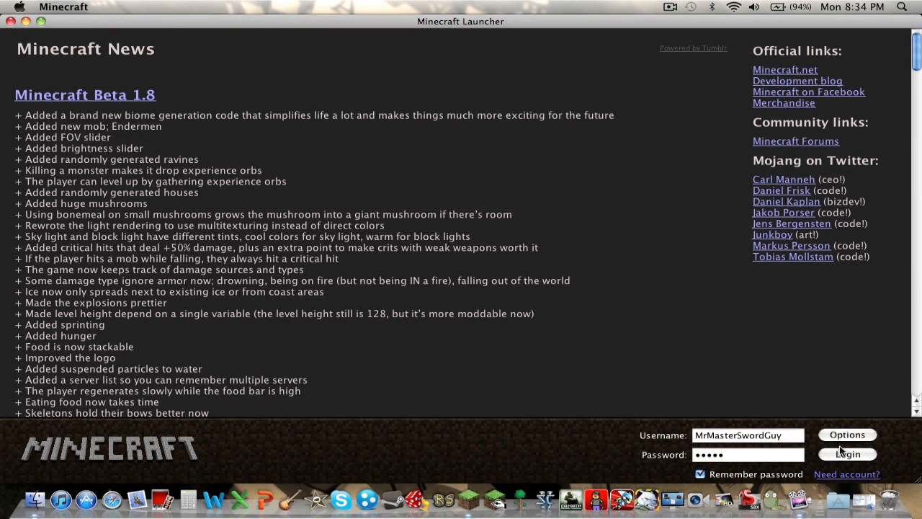
pyautogui.click(847, 454)
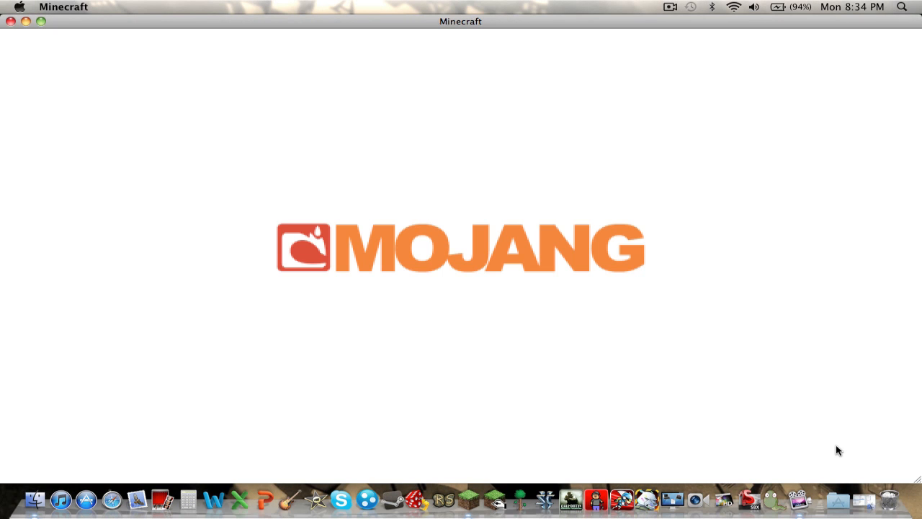
pyautogui.moveTo(463, 188)
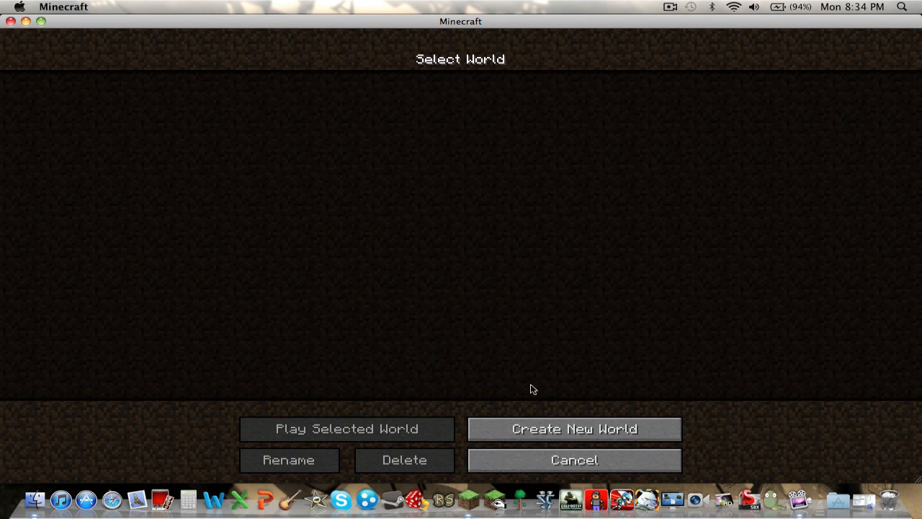
# Create a new Survival world named 'gunz' and play in it briefly.
pyautogui.click(573, 429)
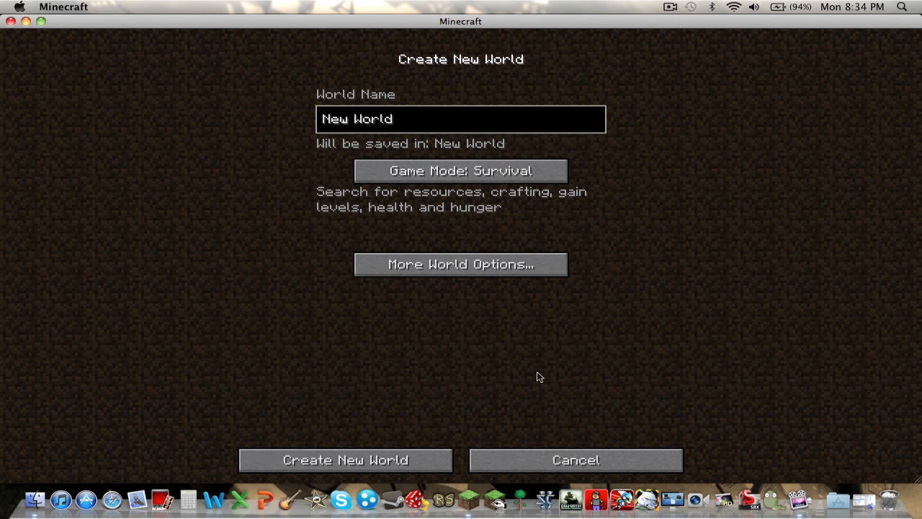
pyautogui.write('g')
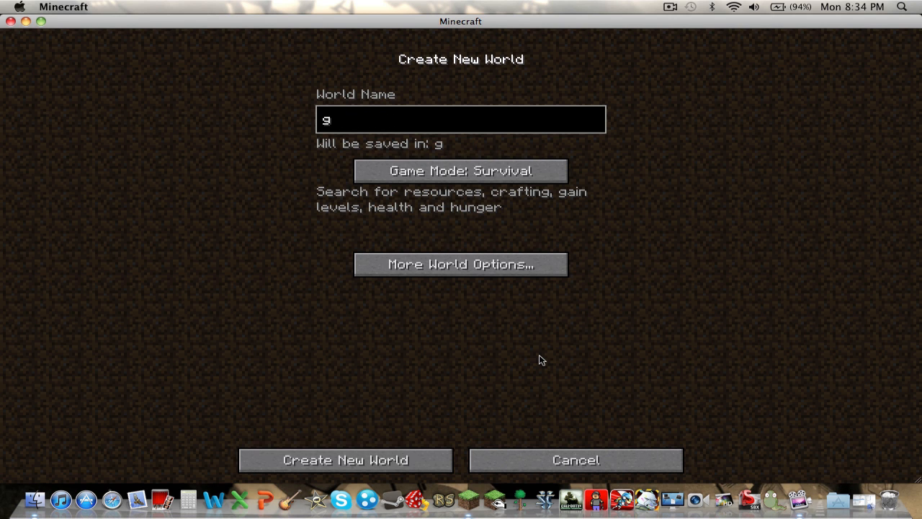
pyautogui.write('unz')
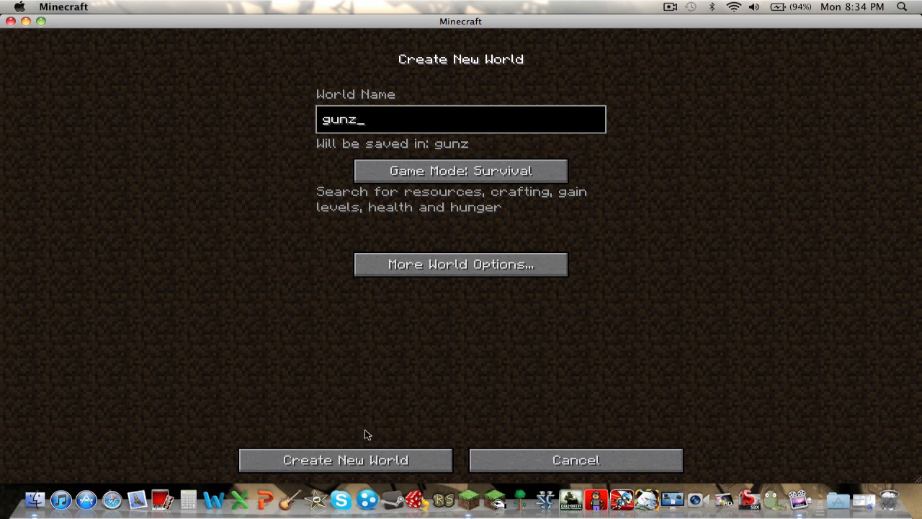
pyautogui.click(345, 459)
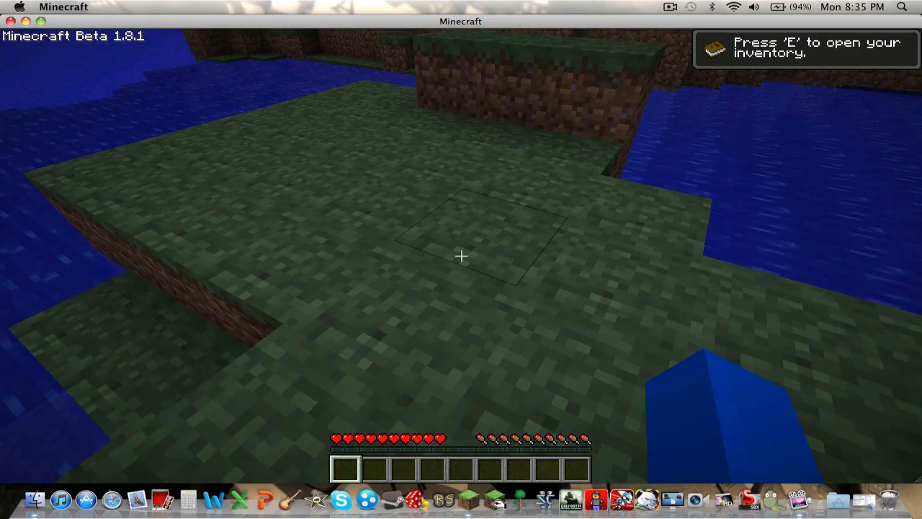
pyautogui.press('e')
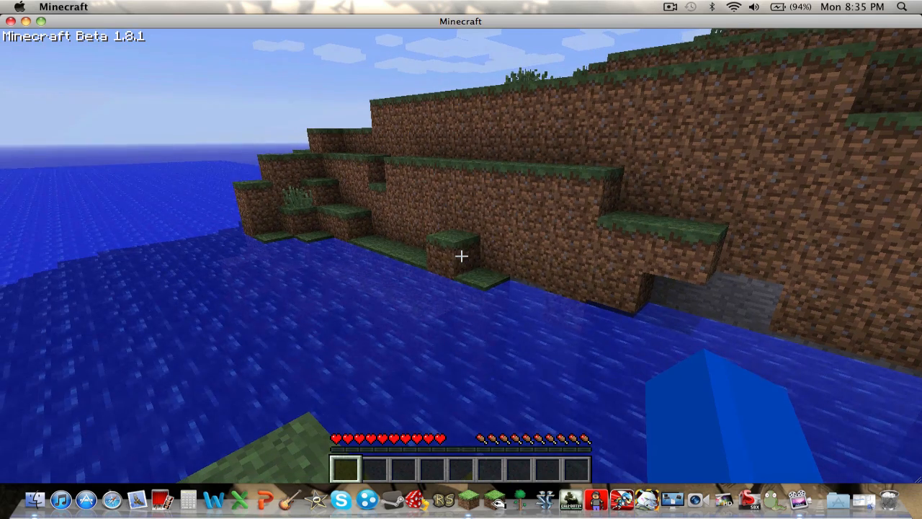
pyautogui.press('Escape')
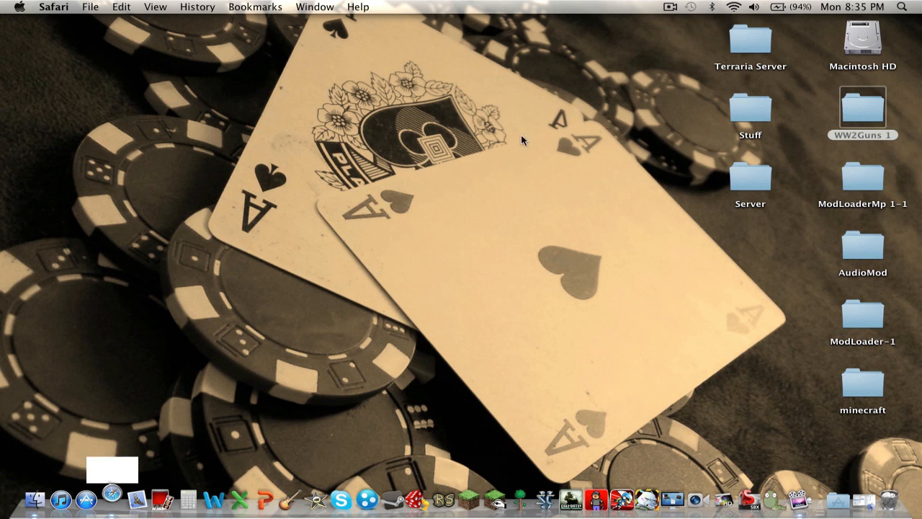
# Browse a Finder window from the Desktop to Stuff > minecraft stuff > mods.
pyautogui.click(862, 106)
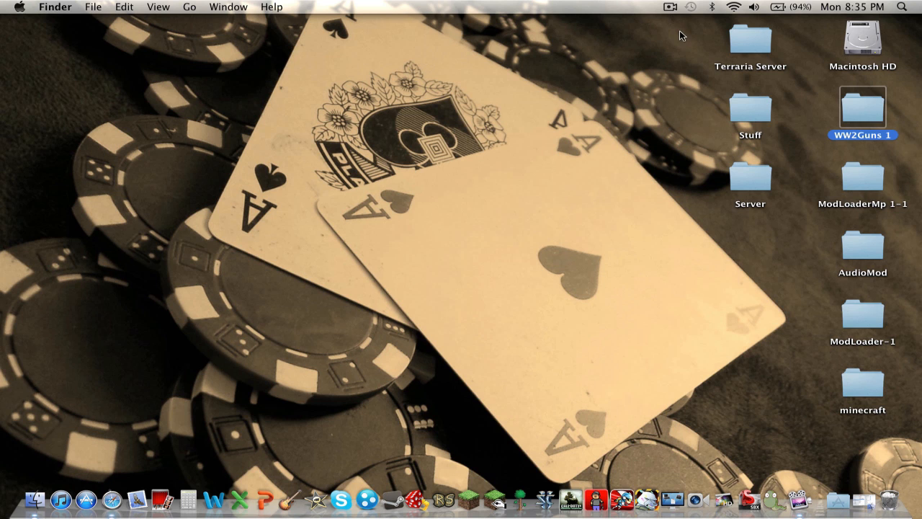
pyautogui.click(862, 43)
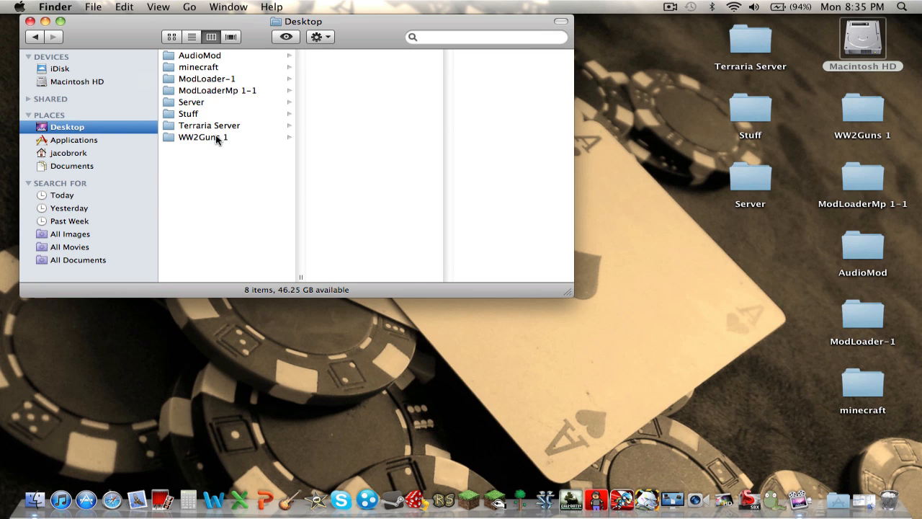
pyautogui.click(189, 114)
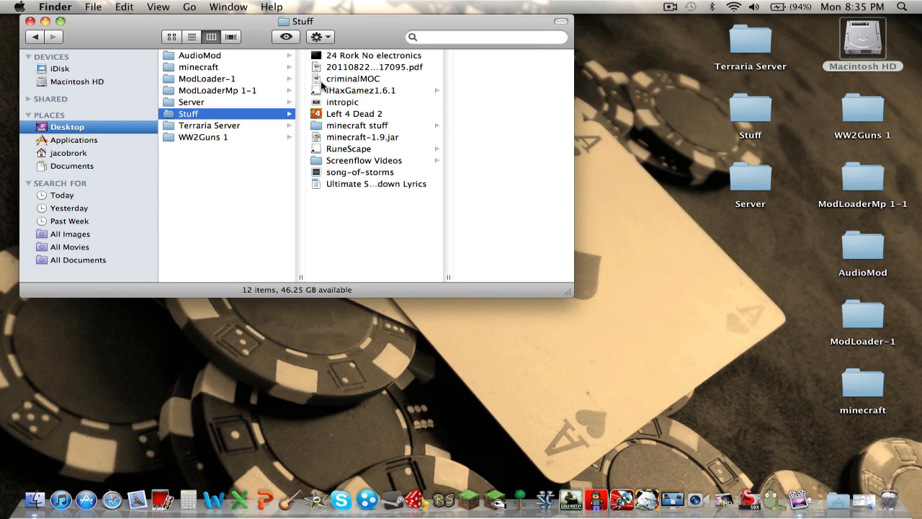
pyautogui.click(356, 125)
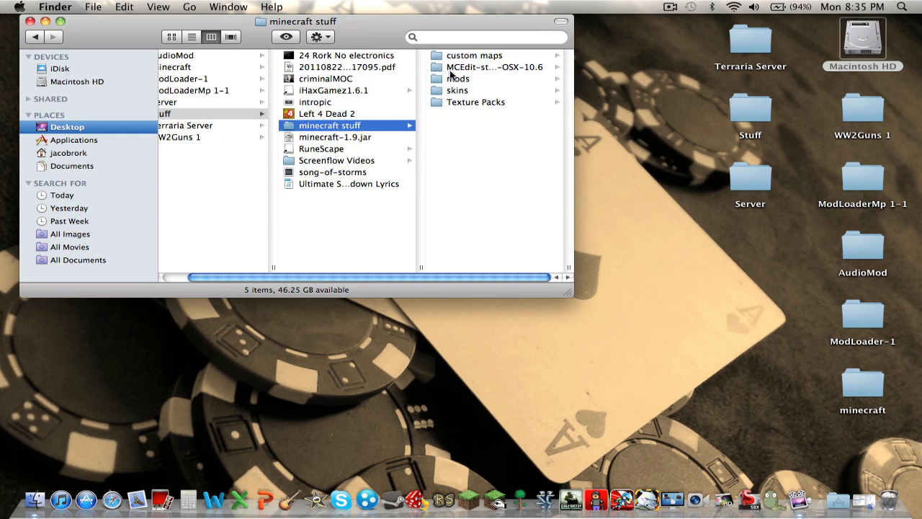
pyautogui.click(460, 78)
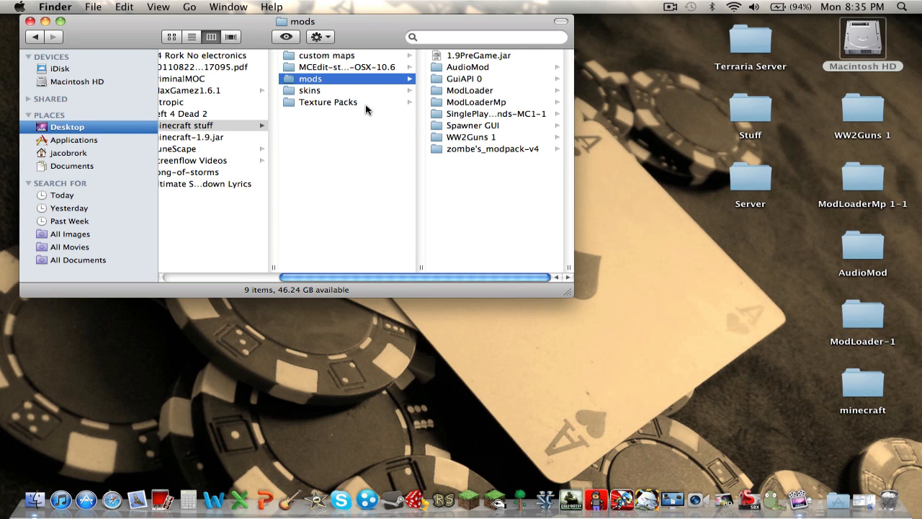
pyautogui.click(201, 149)
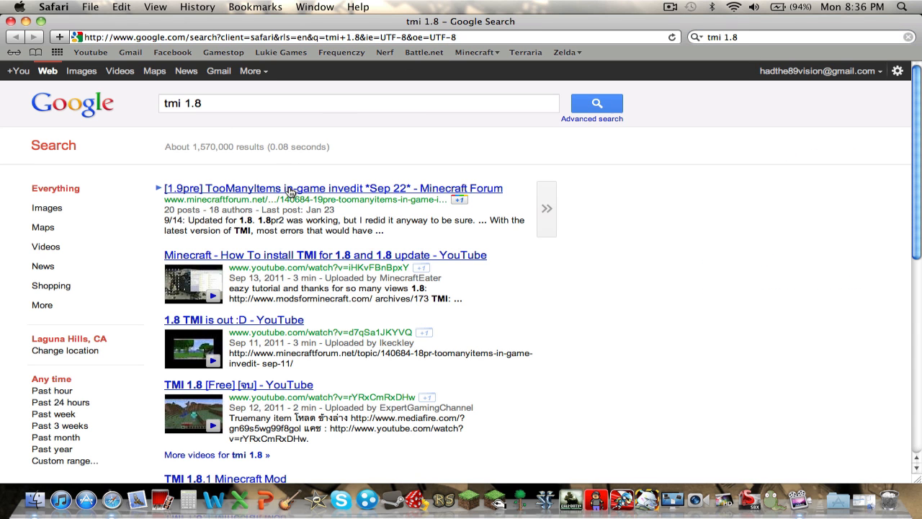
# Download TooManyItems for 1.8.1 from its Minecraft Forum thread, skipping the adf.ly ad.
pyautogui.click(332, 188)
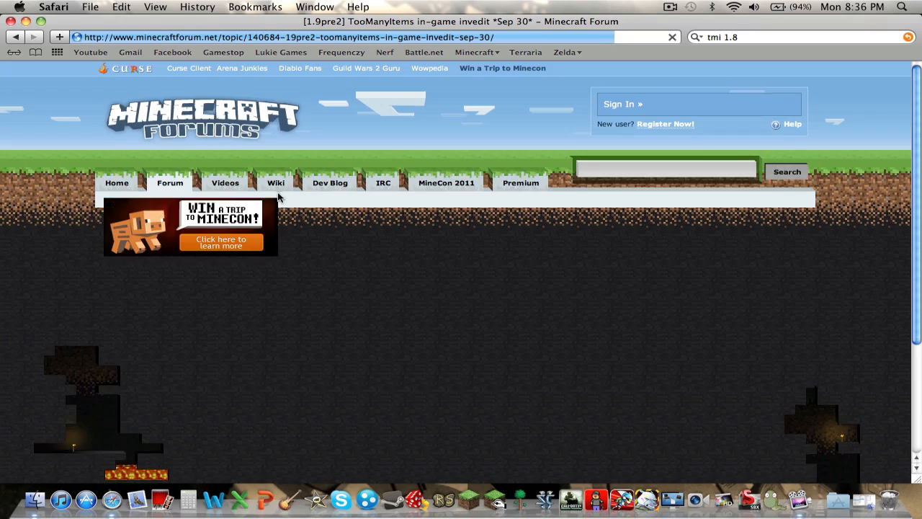
pyautogui.scroll(-3)
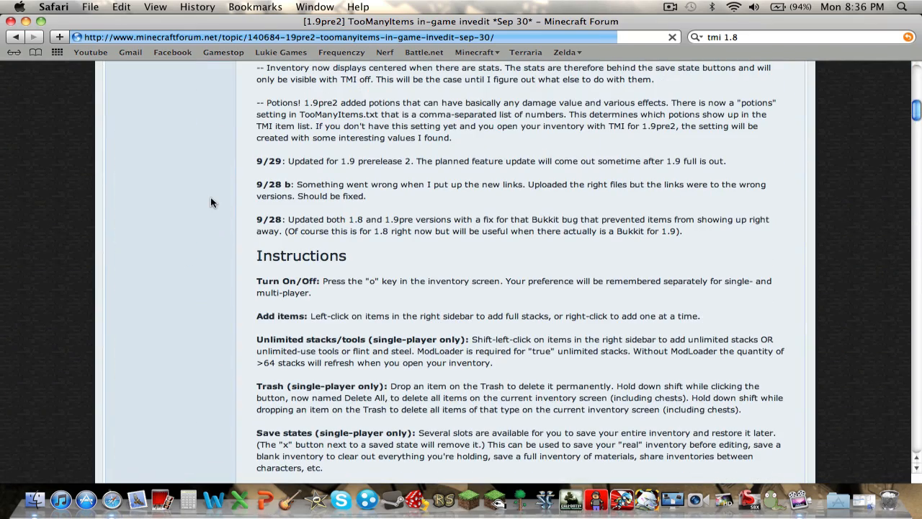
pyautogui.scroll(-3)
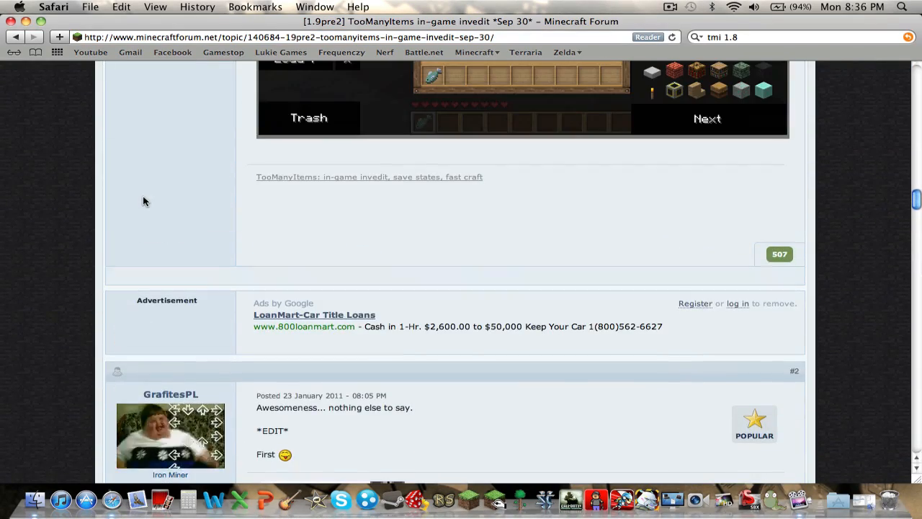
pyautogui.moveTo(203, 427)
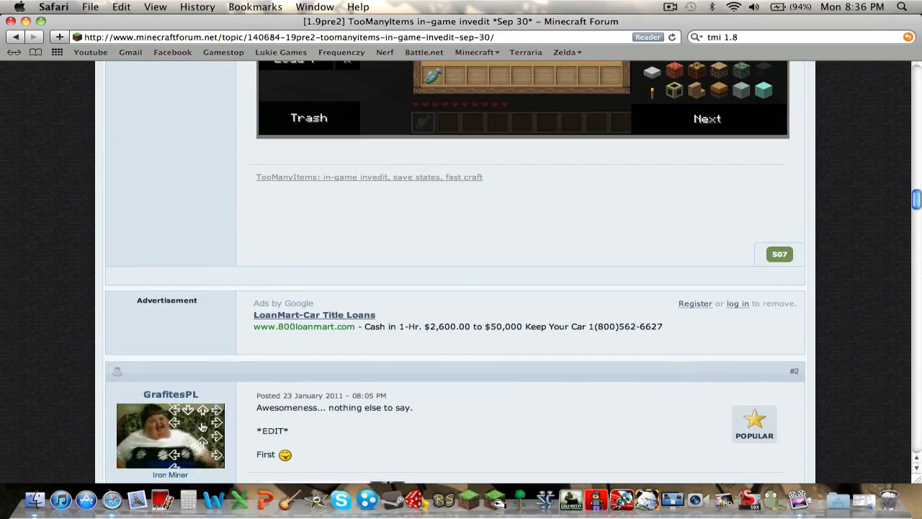
pyautogui.scroll(-3)
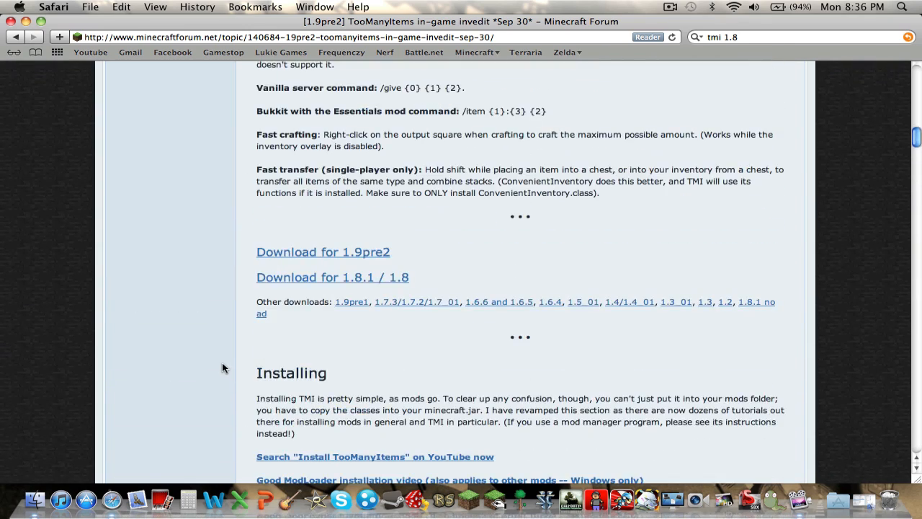
pyautogui.click(332, 277)
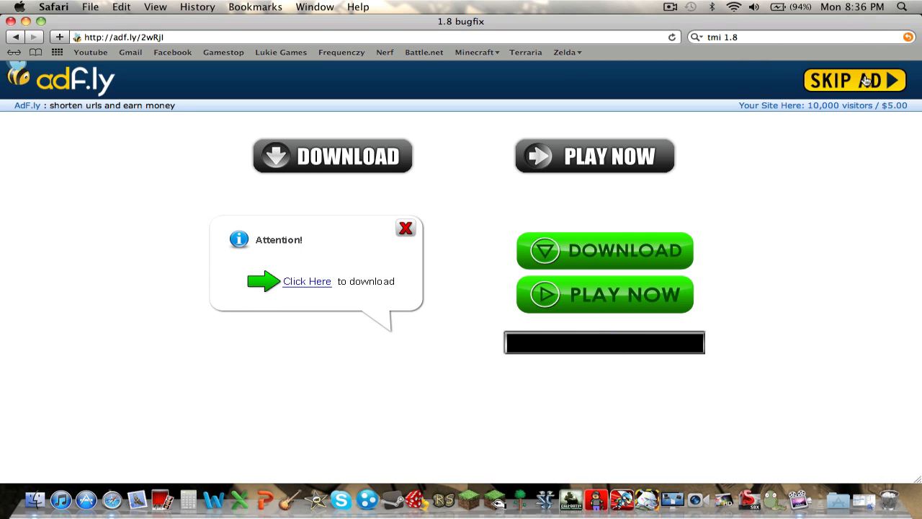
pyautogui.click(604, 250)
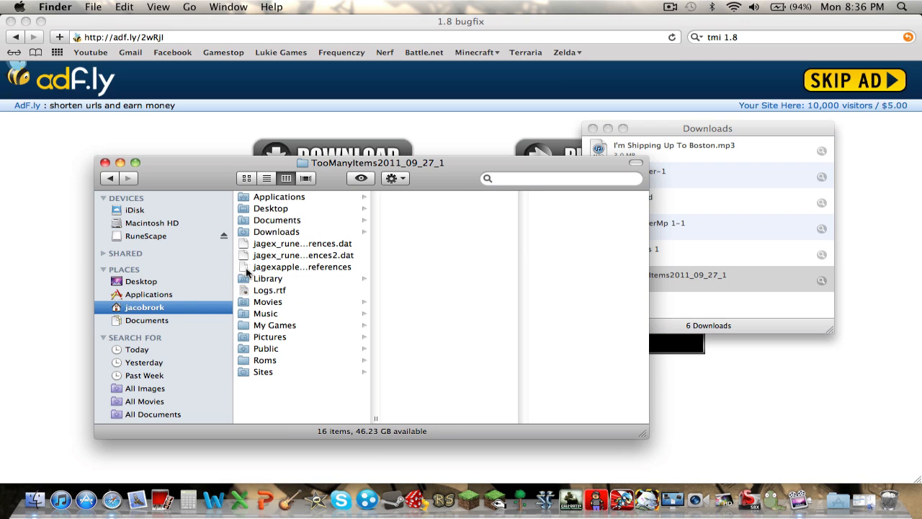
# Go to Library > Application Support > minecraft, then close the Finder windows.
pyautogui.click(267, 278)
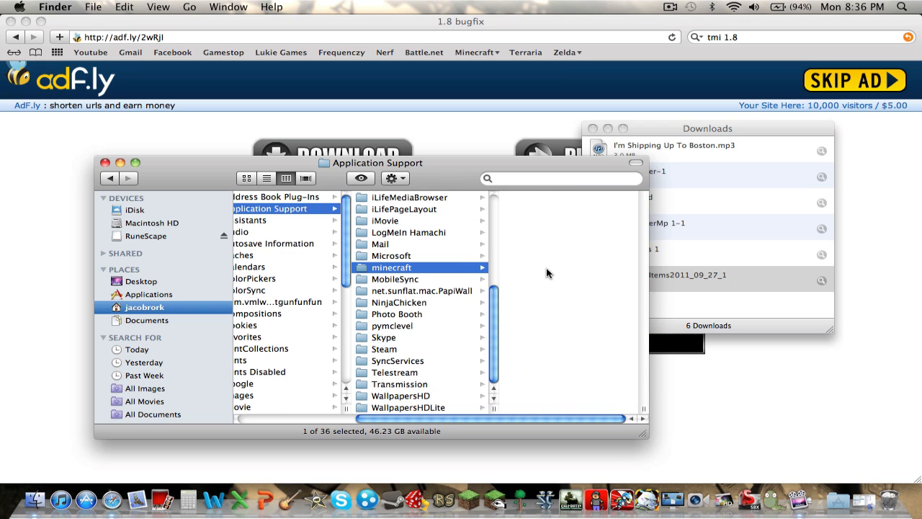
pyautogui.click(391, 267)
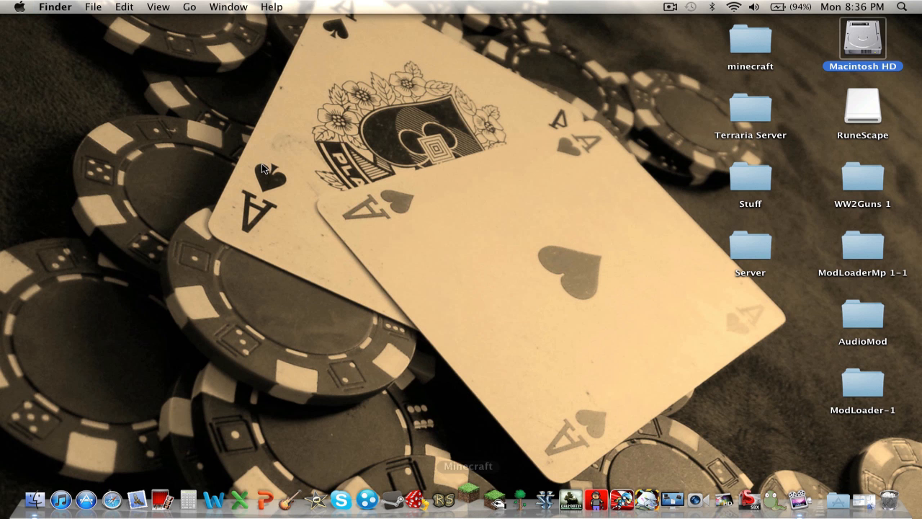
# Relaunch Minecraft, log in, and load the gunz singleplayer world.
pyautogui.click(467, 499)
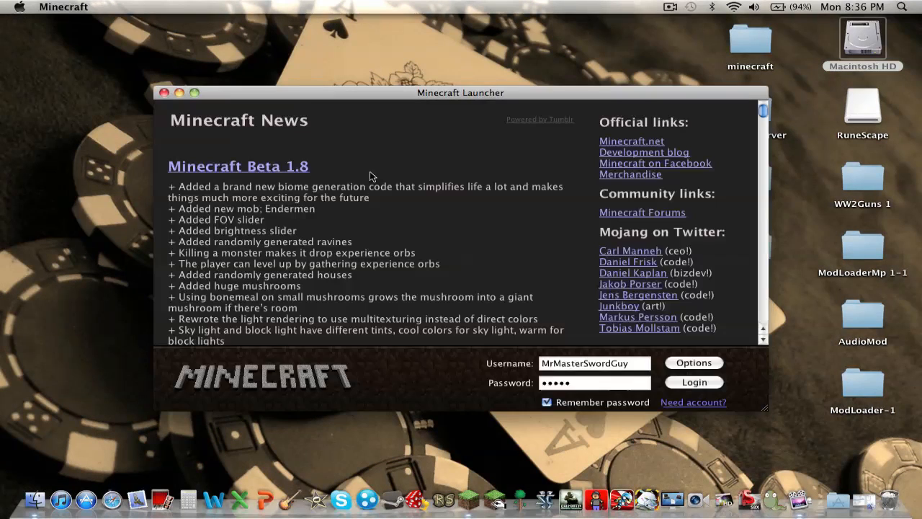
pyautogui.click(195, 93)
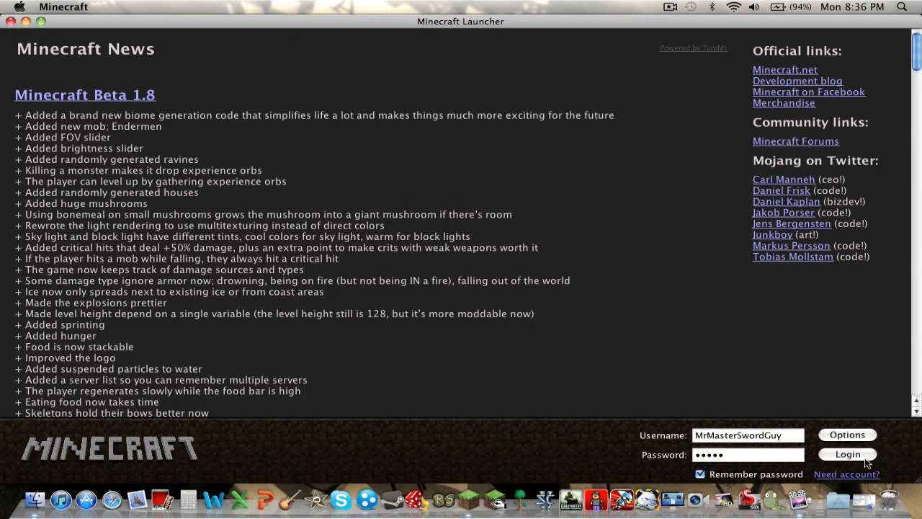
pyautogui.click(847, 454)
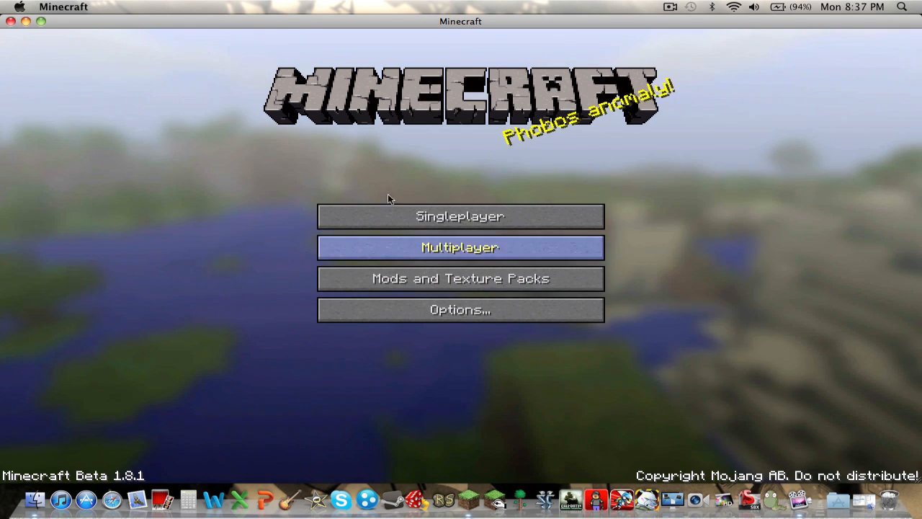
pyautogui.click(459, 216)
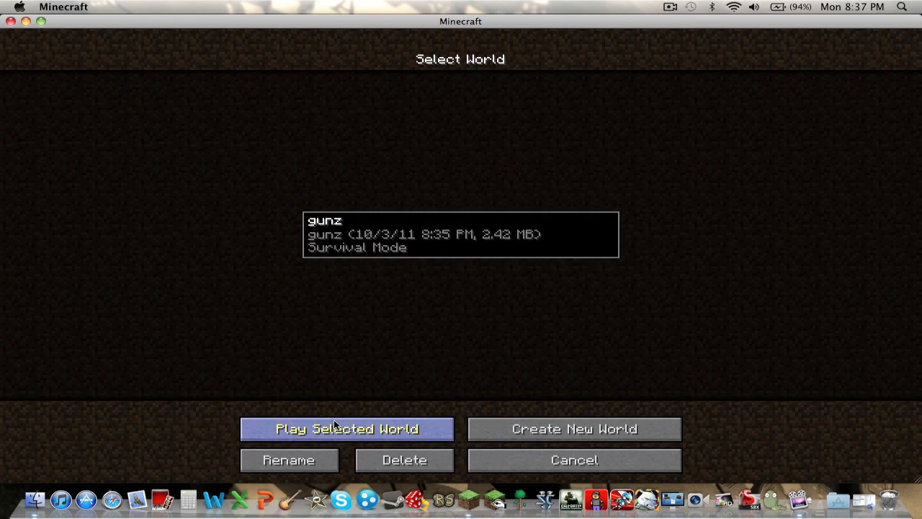
pyautogui.click(347, 429)
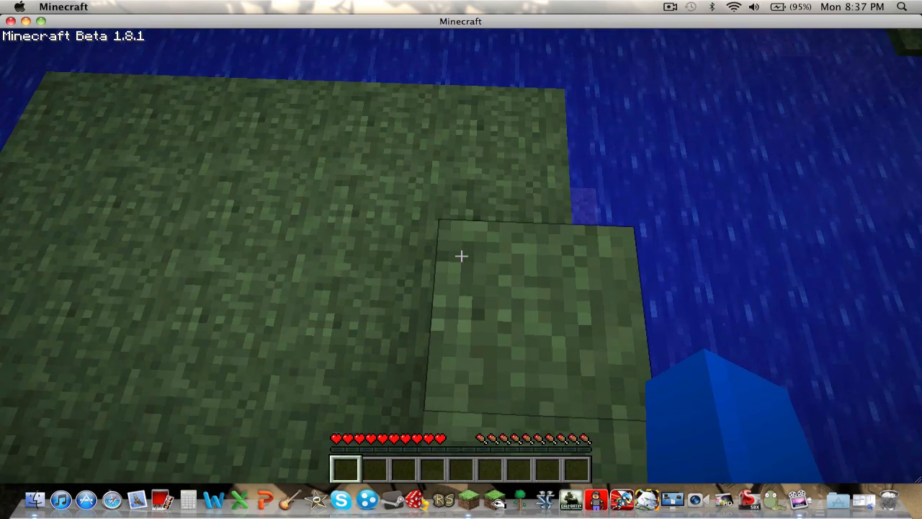
# Add a Kar98k Clip from the TooManyItems list to the hotbar and return to the world.
pyautogui.press('e')
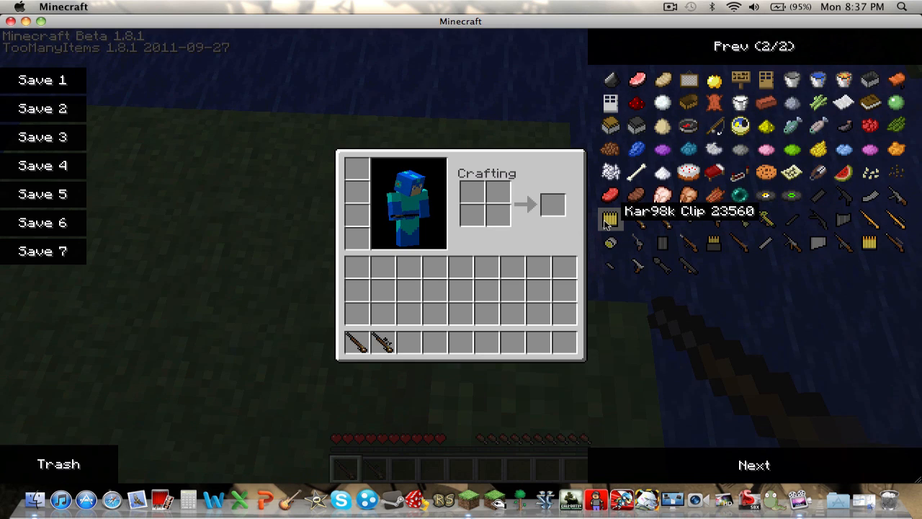
pyautogui.click(609, 219)
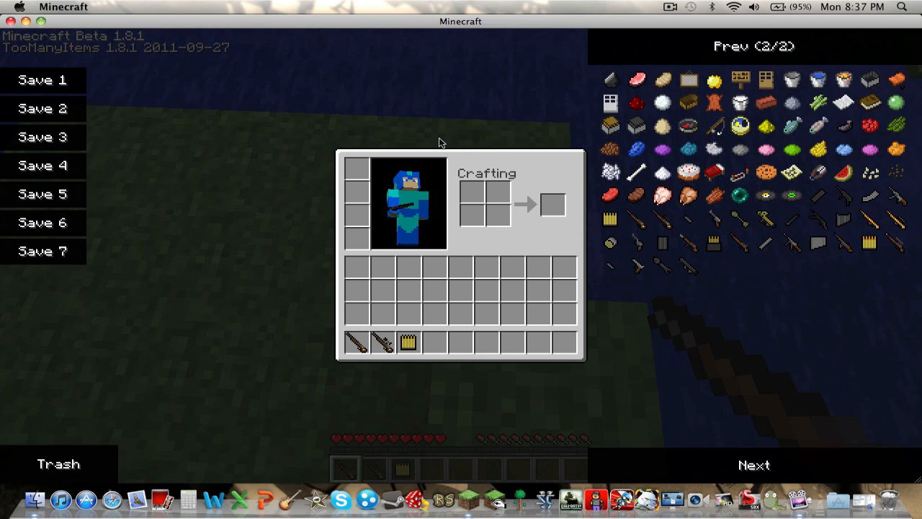
pyautogui.press('Escape')
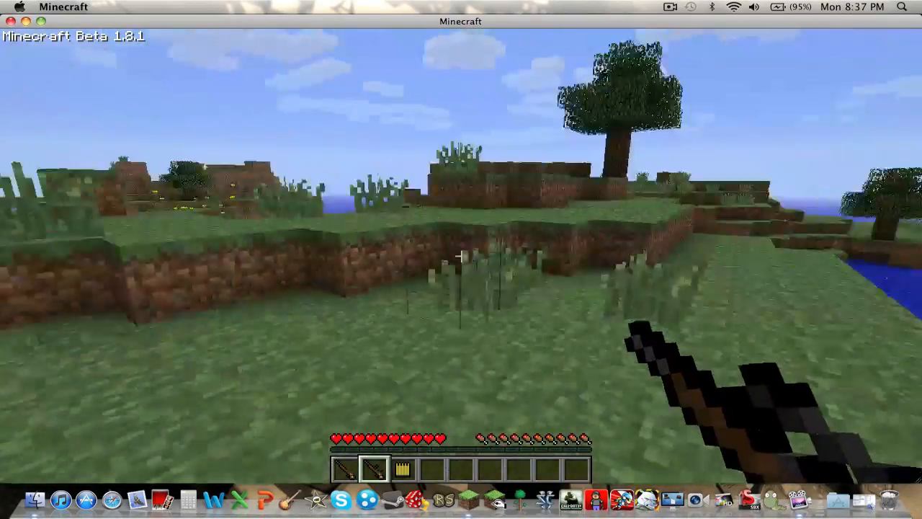
pyautogui.moveTo(461, 259)
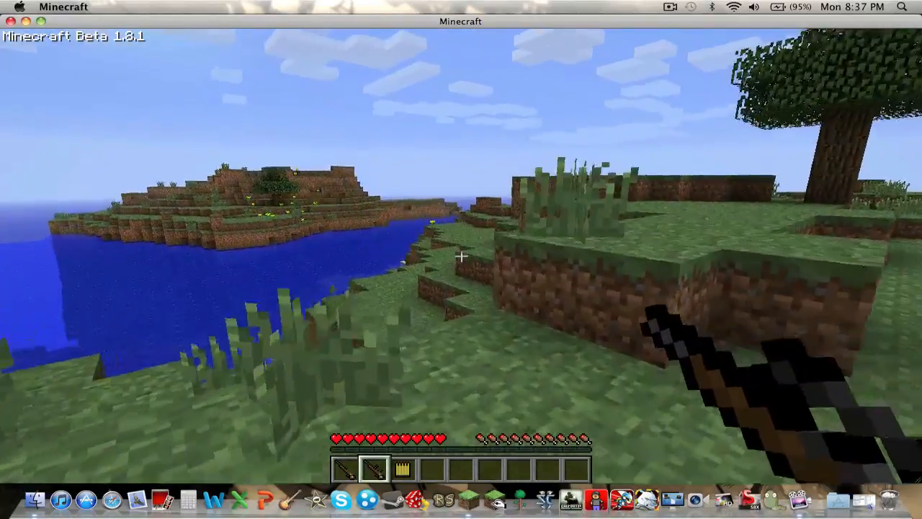